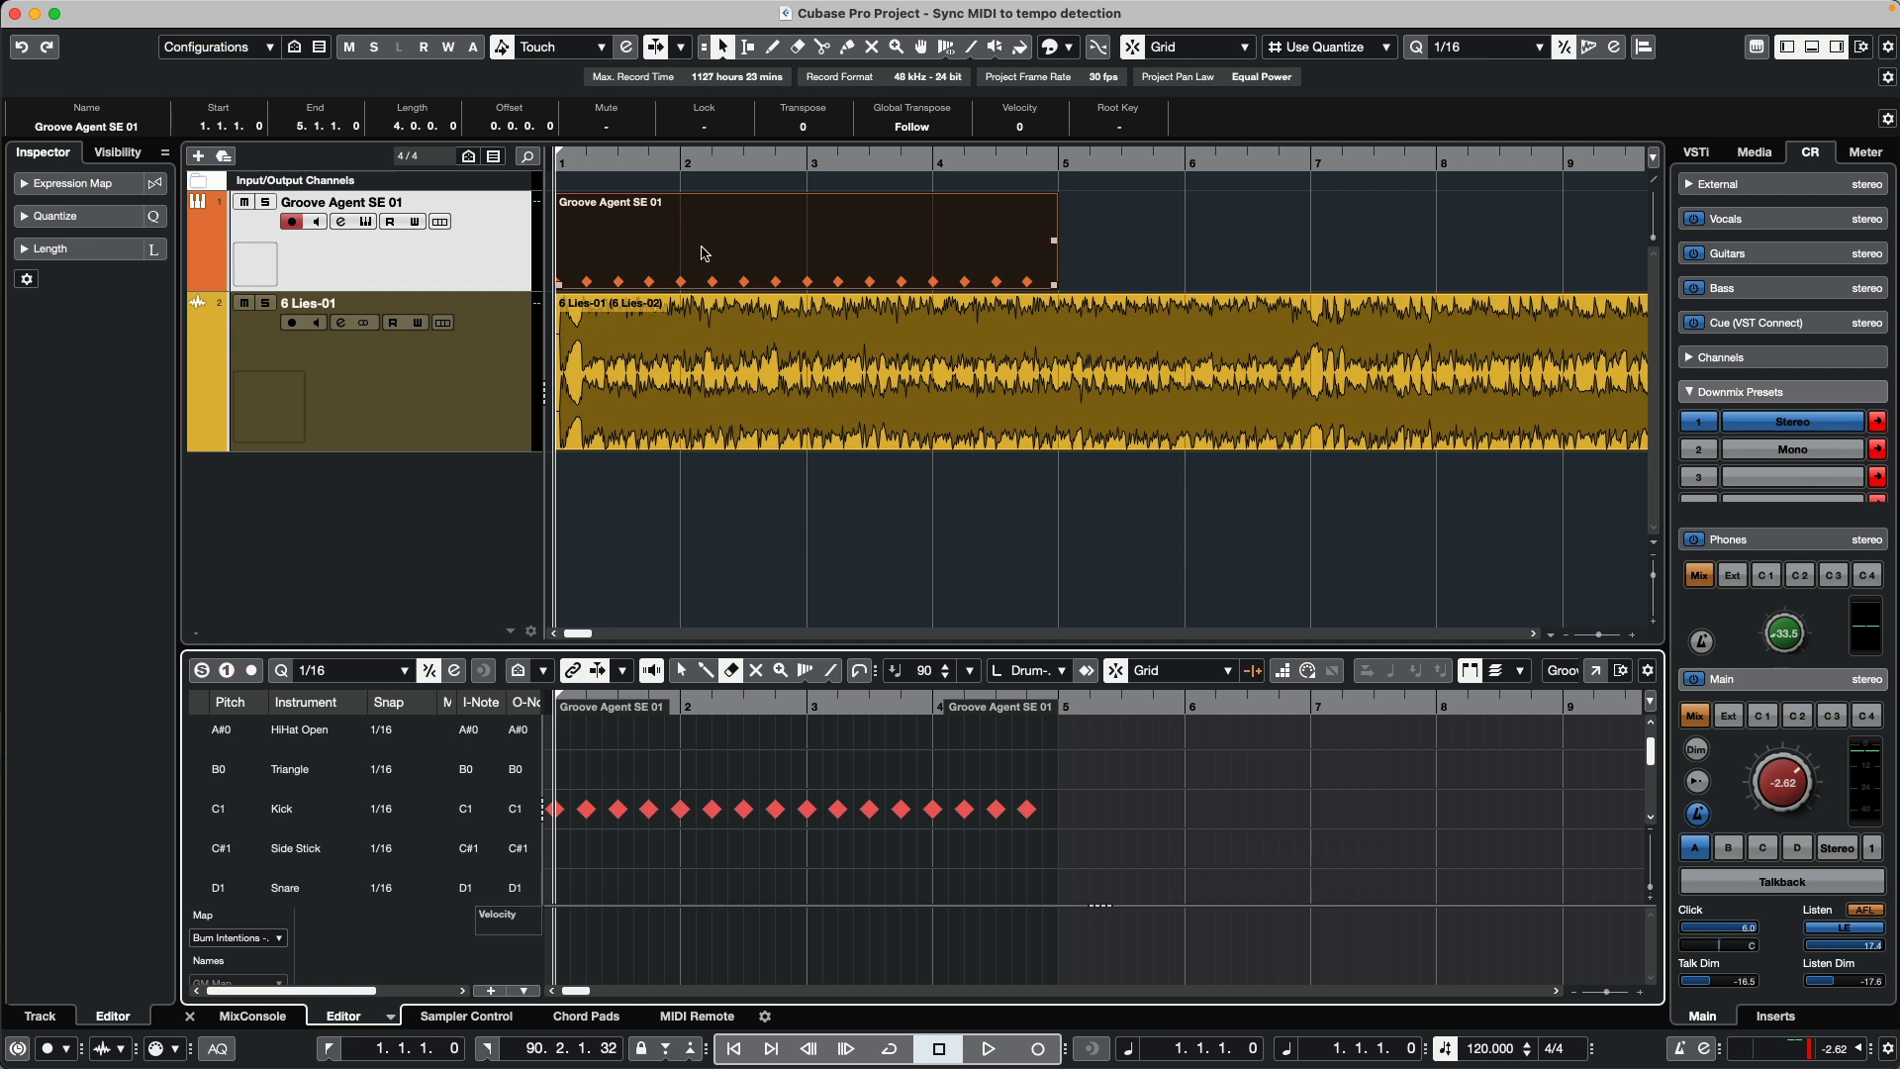
Select the Groove Agent kick part in the project.
left_click(867, 433)
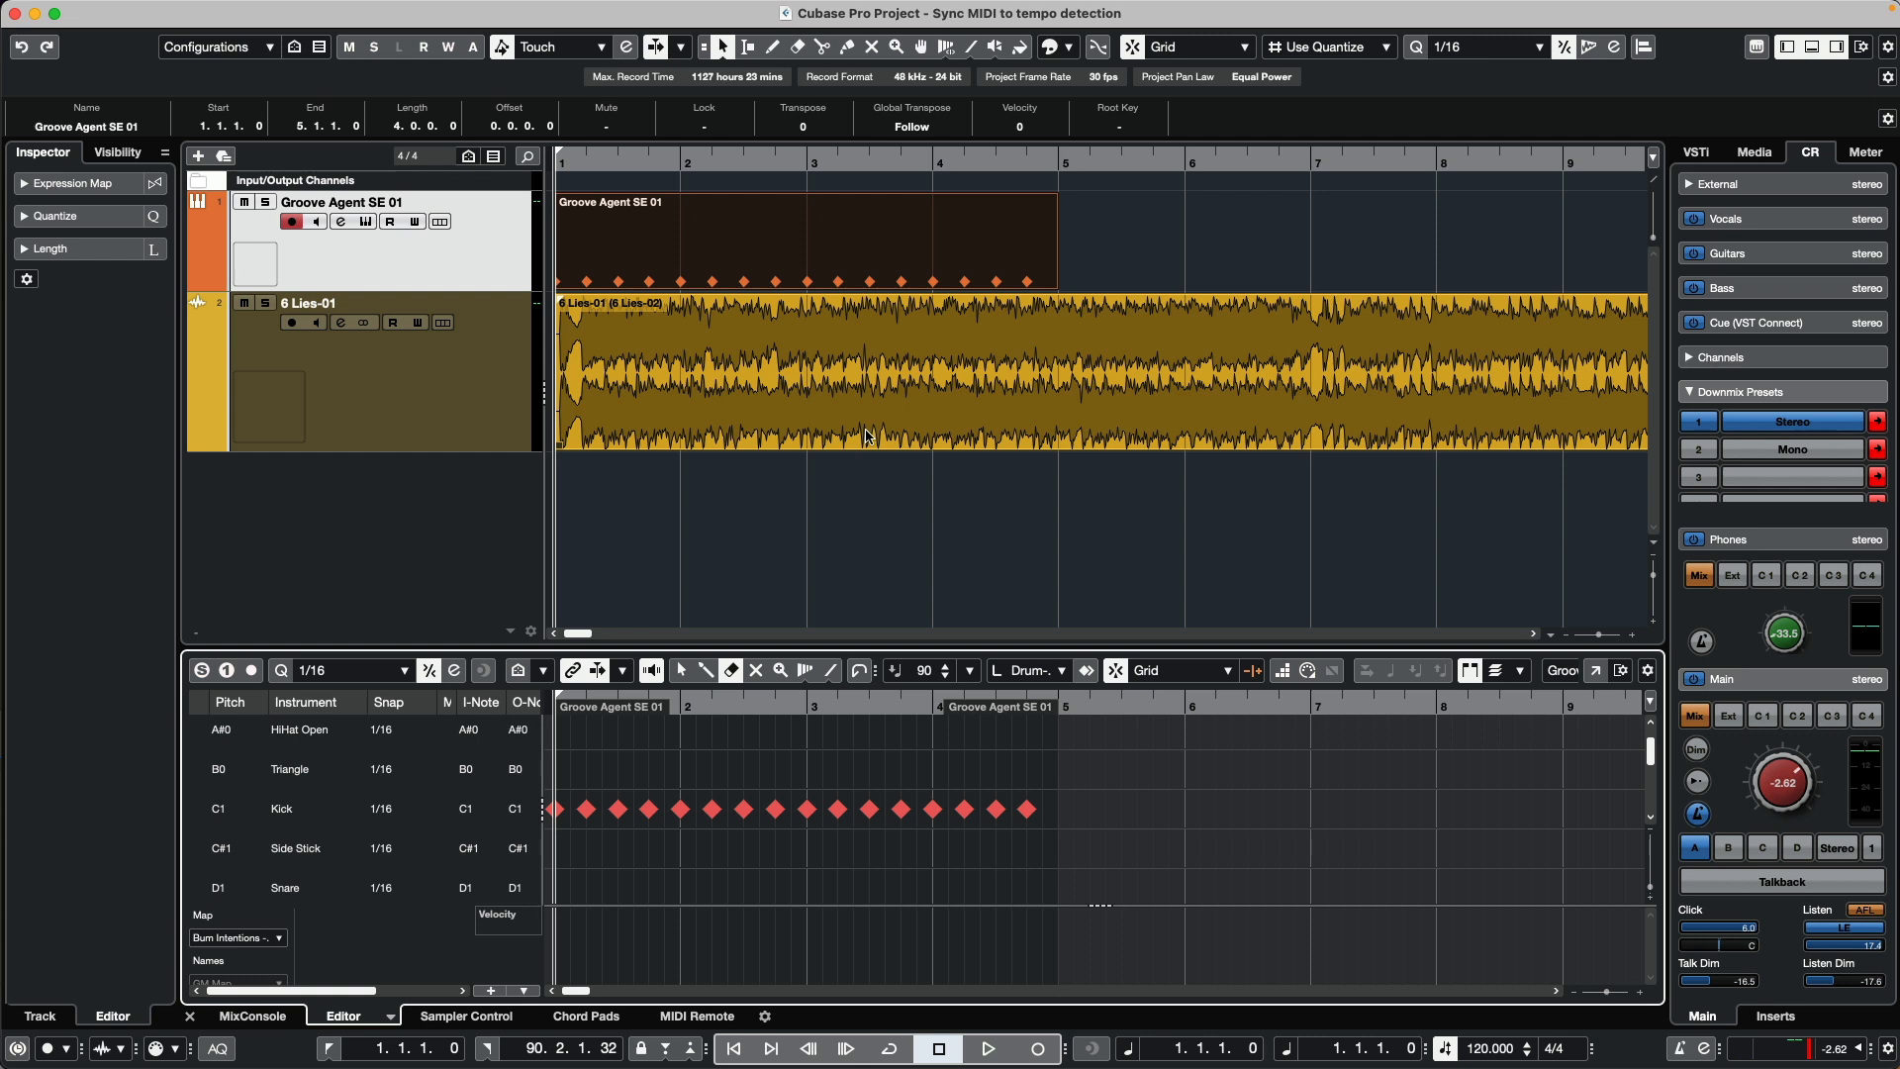
mouse_move(891, 408)
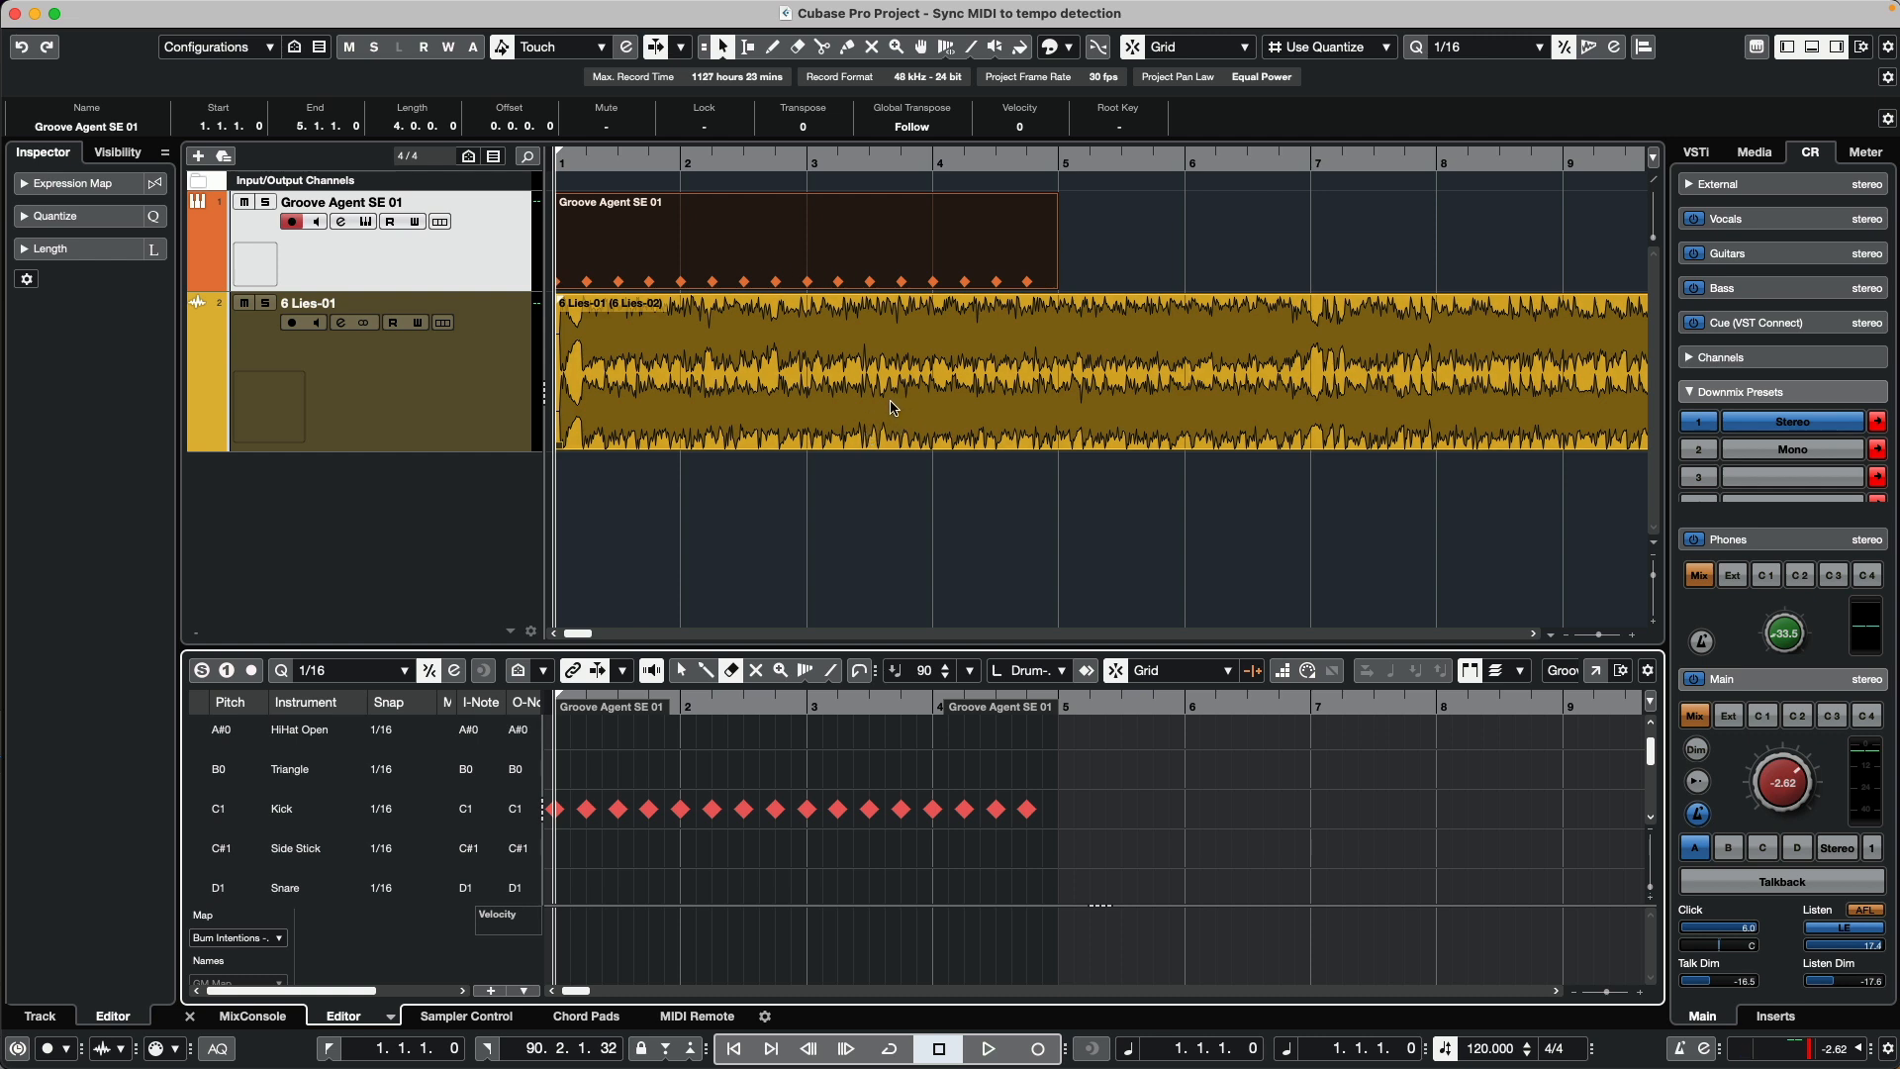
mouse_move(1161, 403)
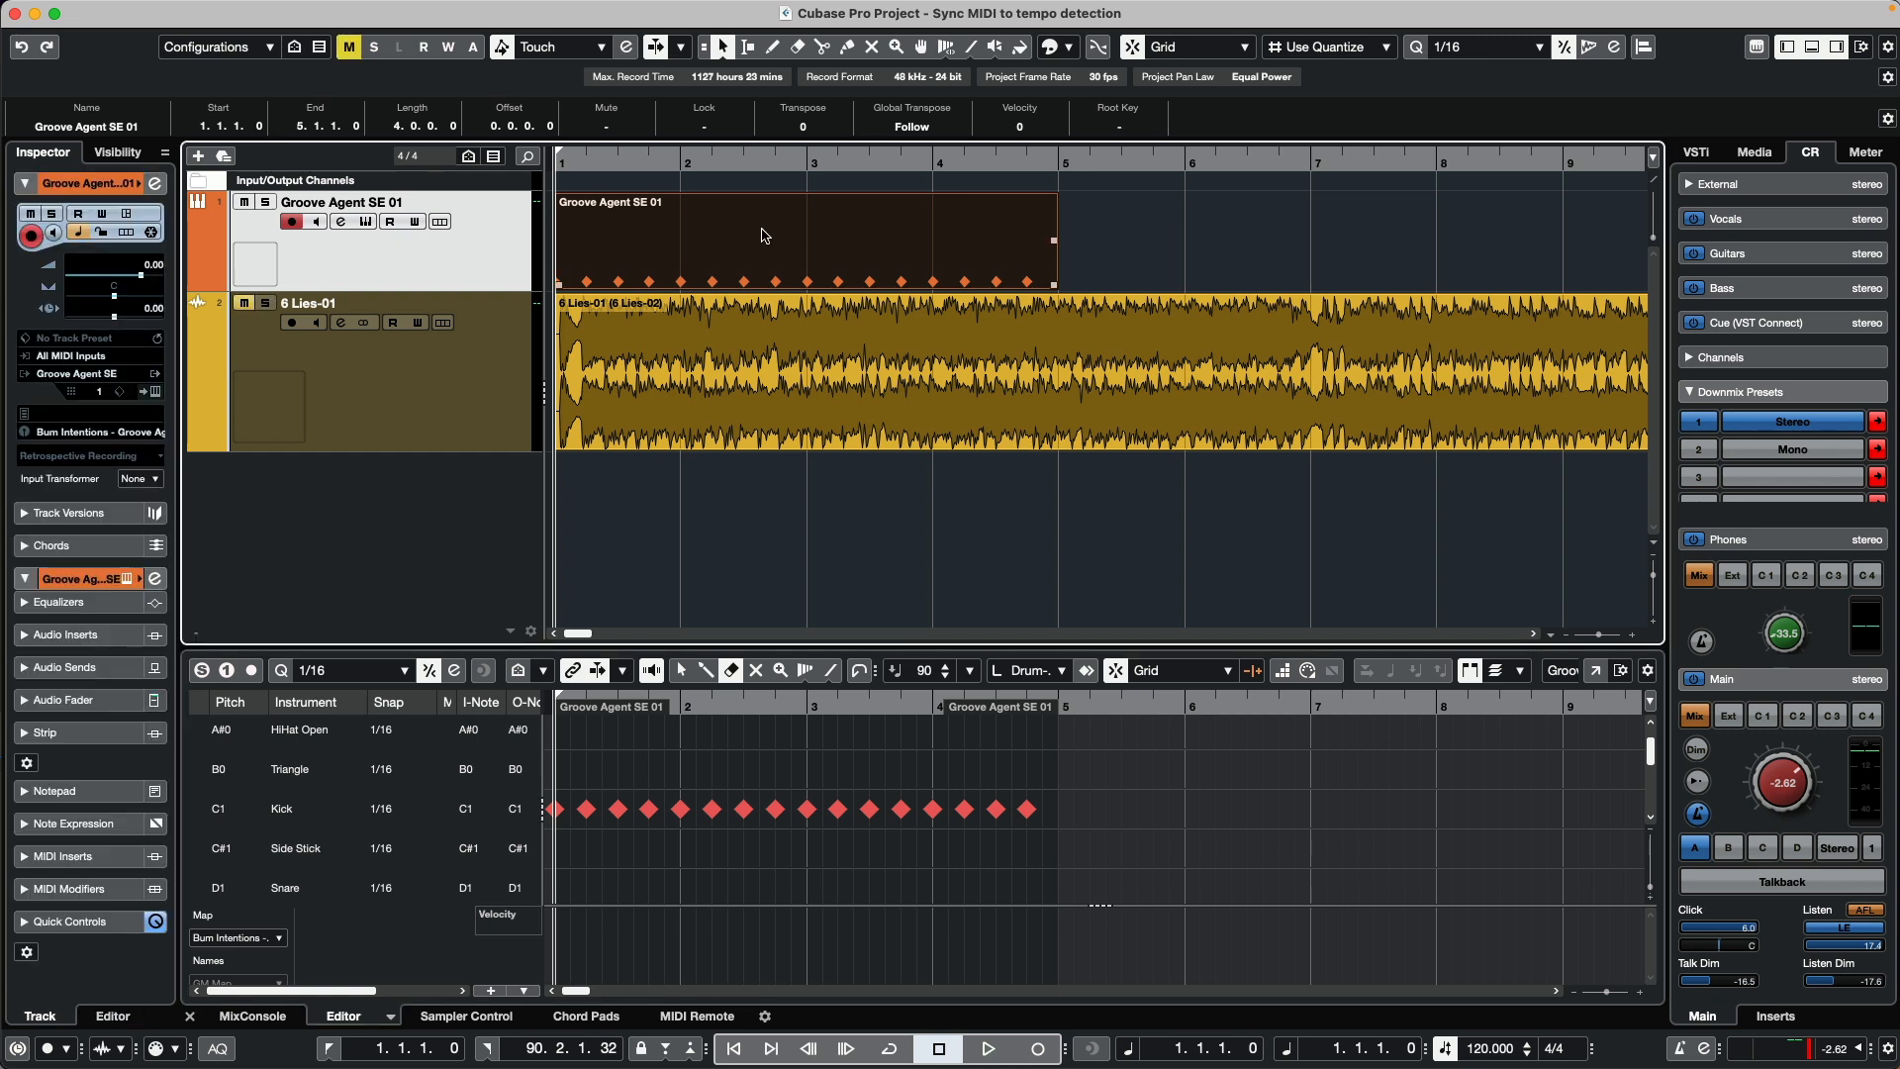
left_click(989, 1048)
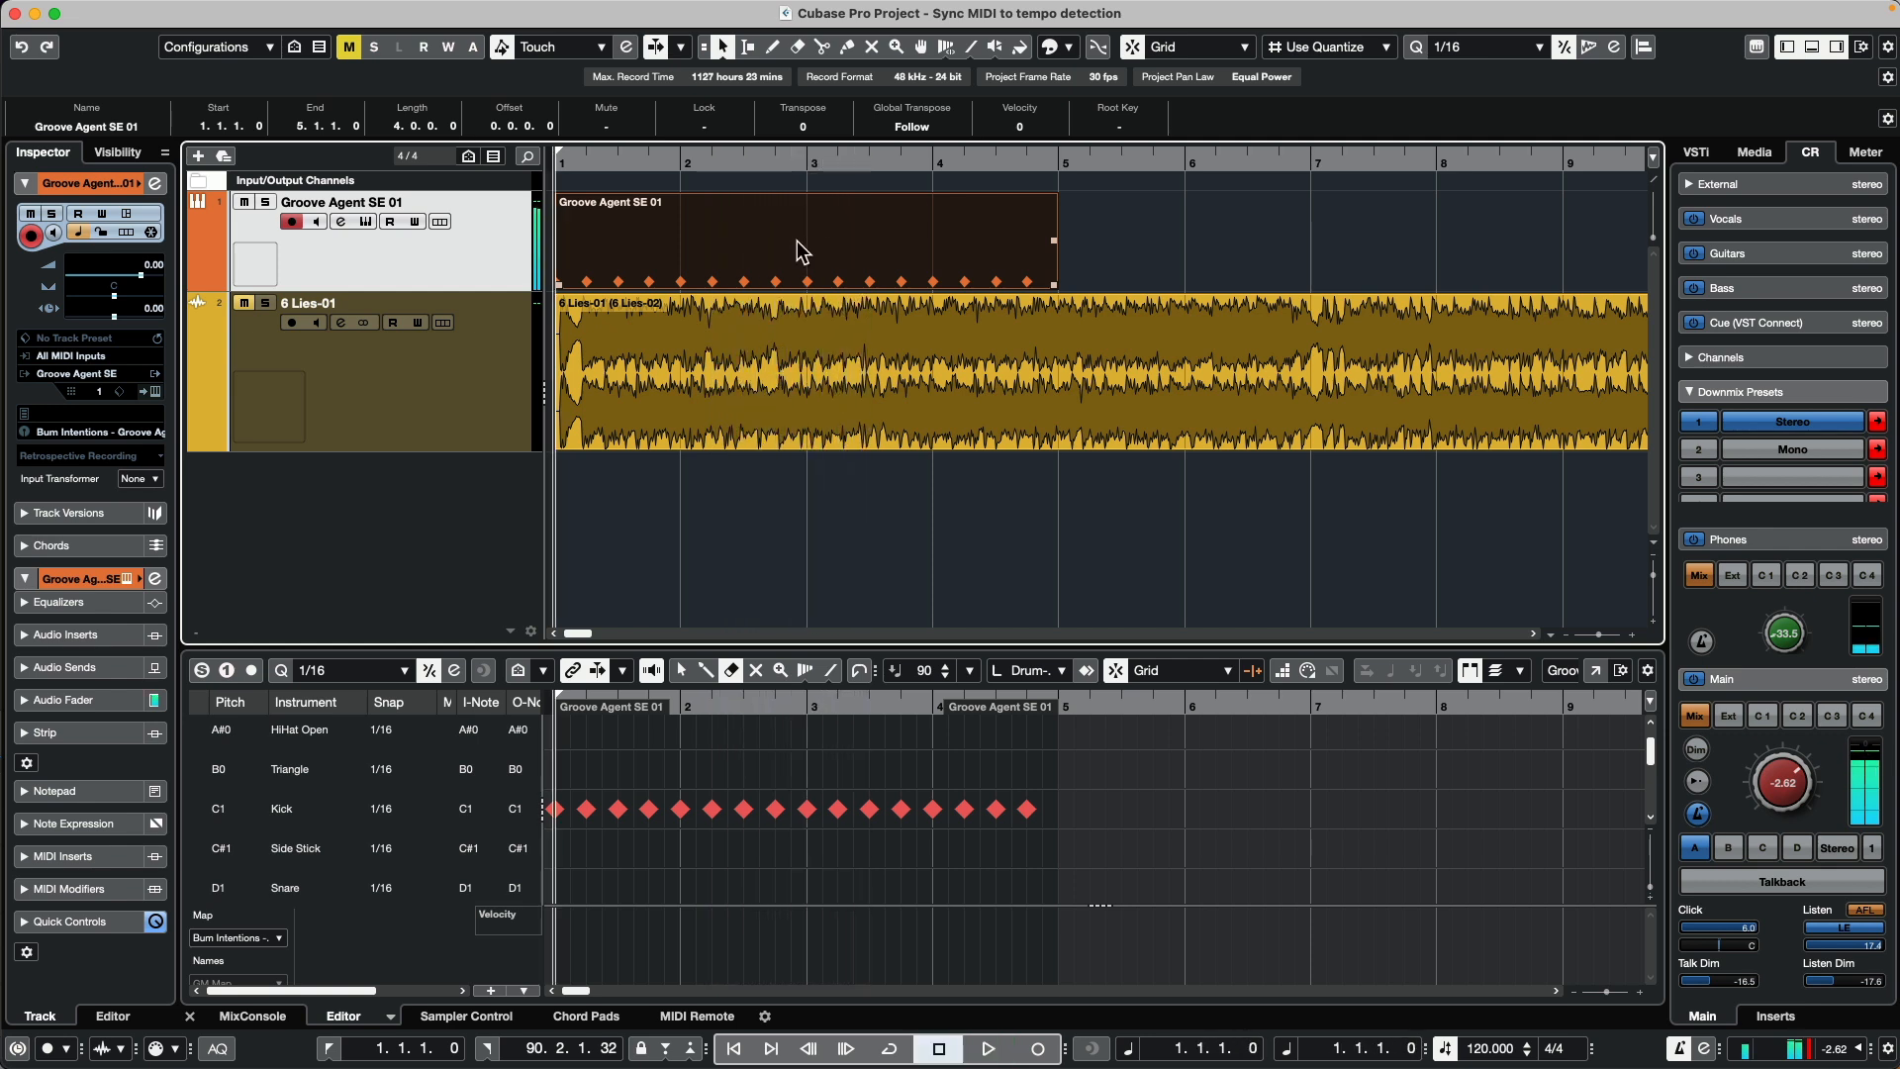
left_click(243, 303)
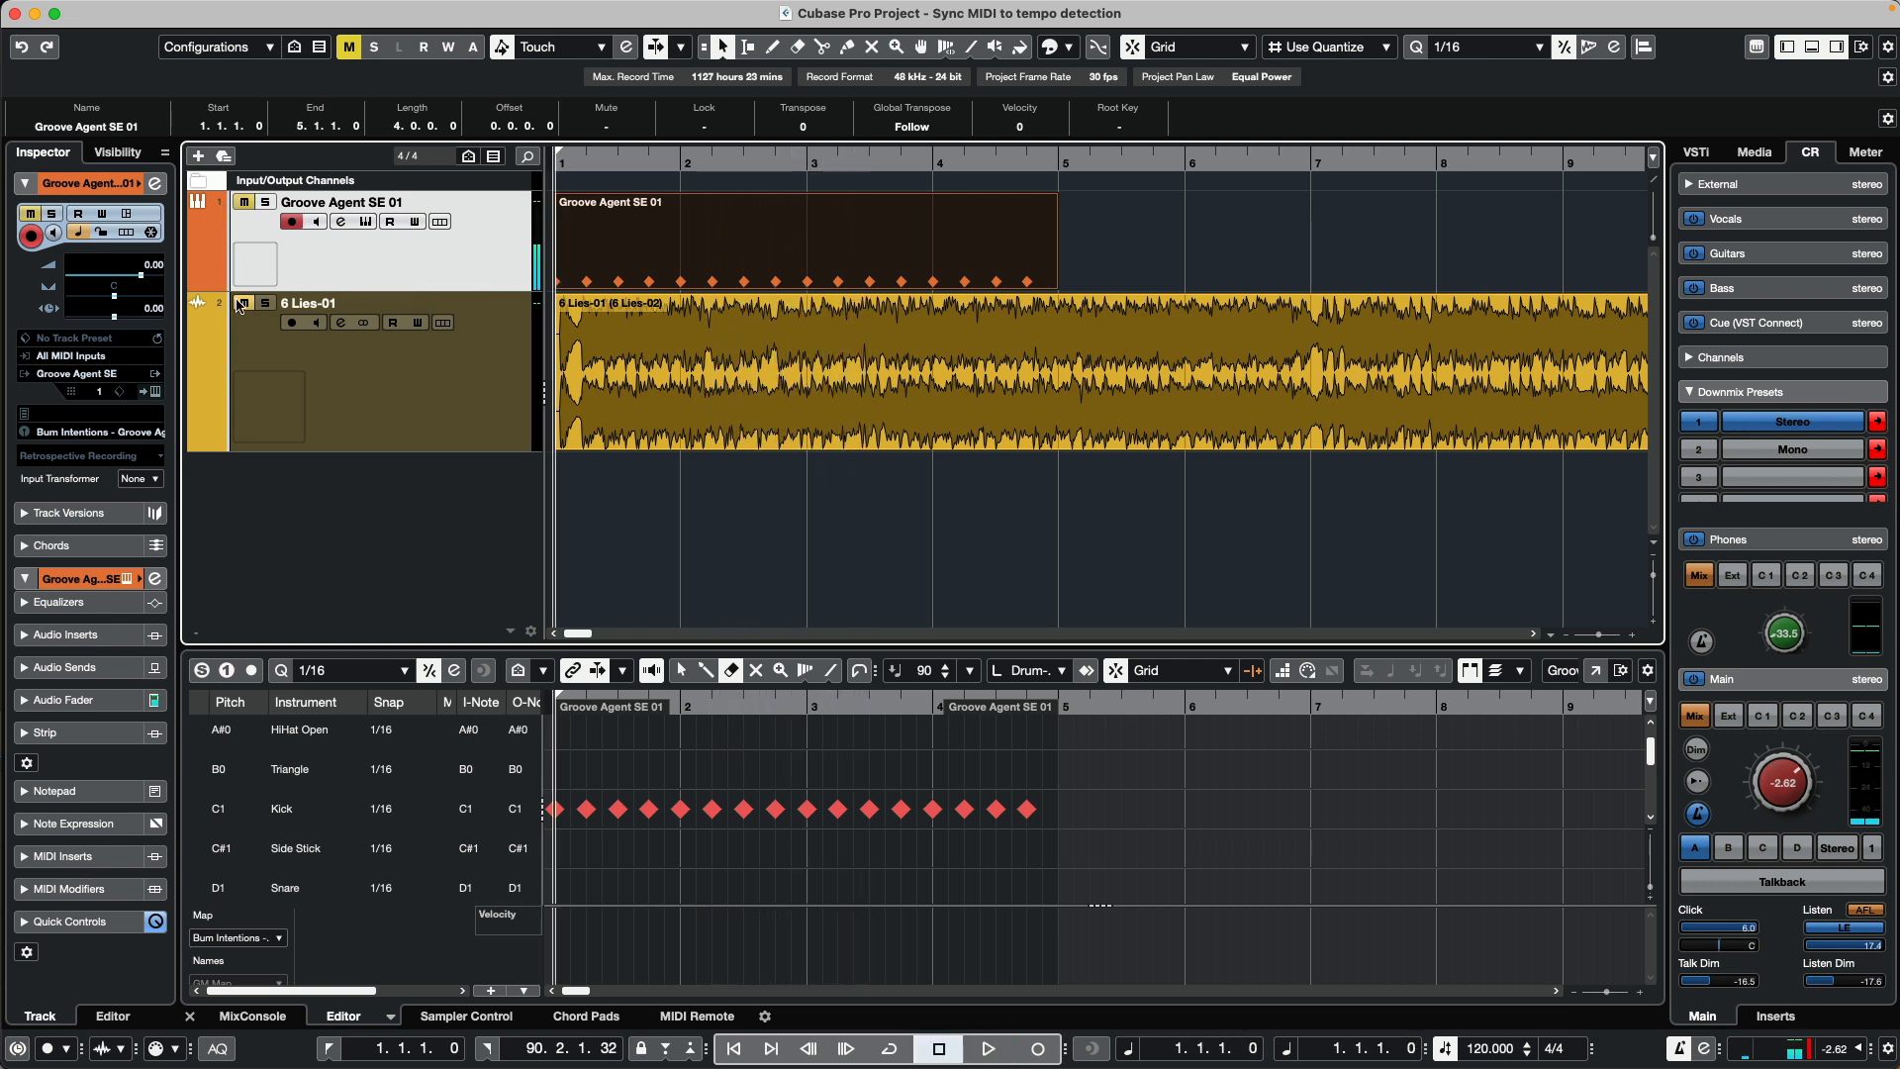
left_click(988, 1048)
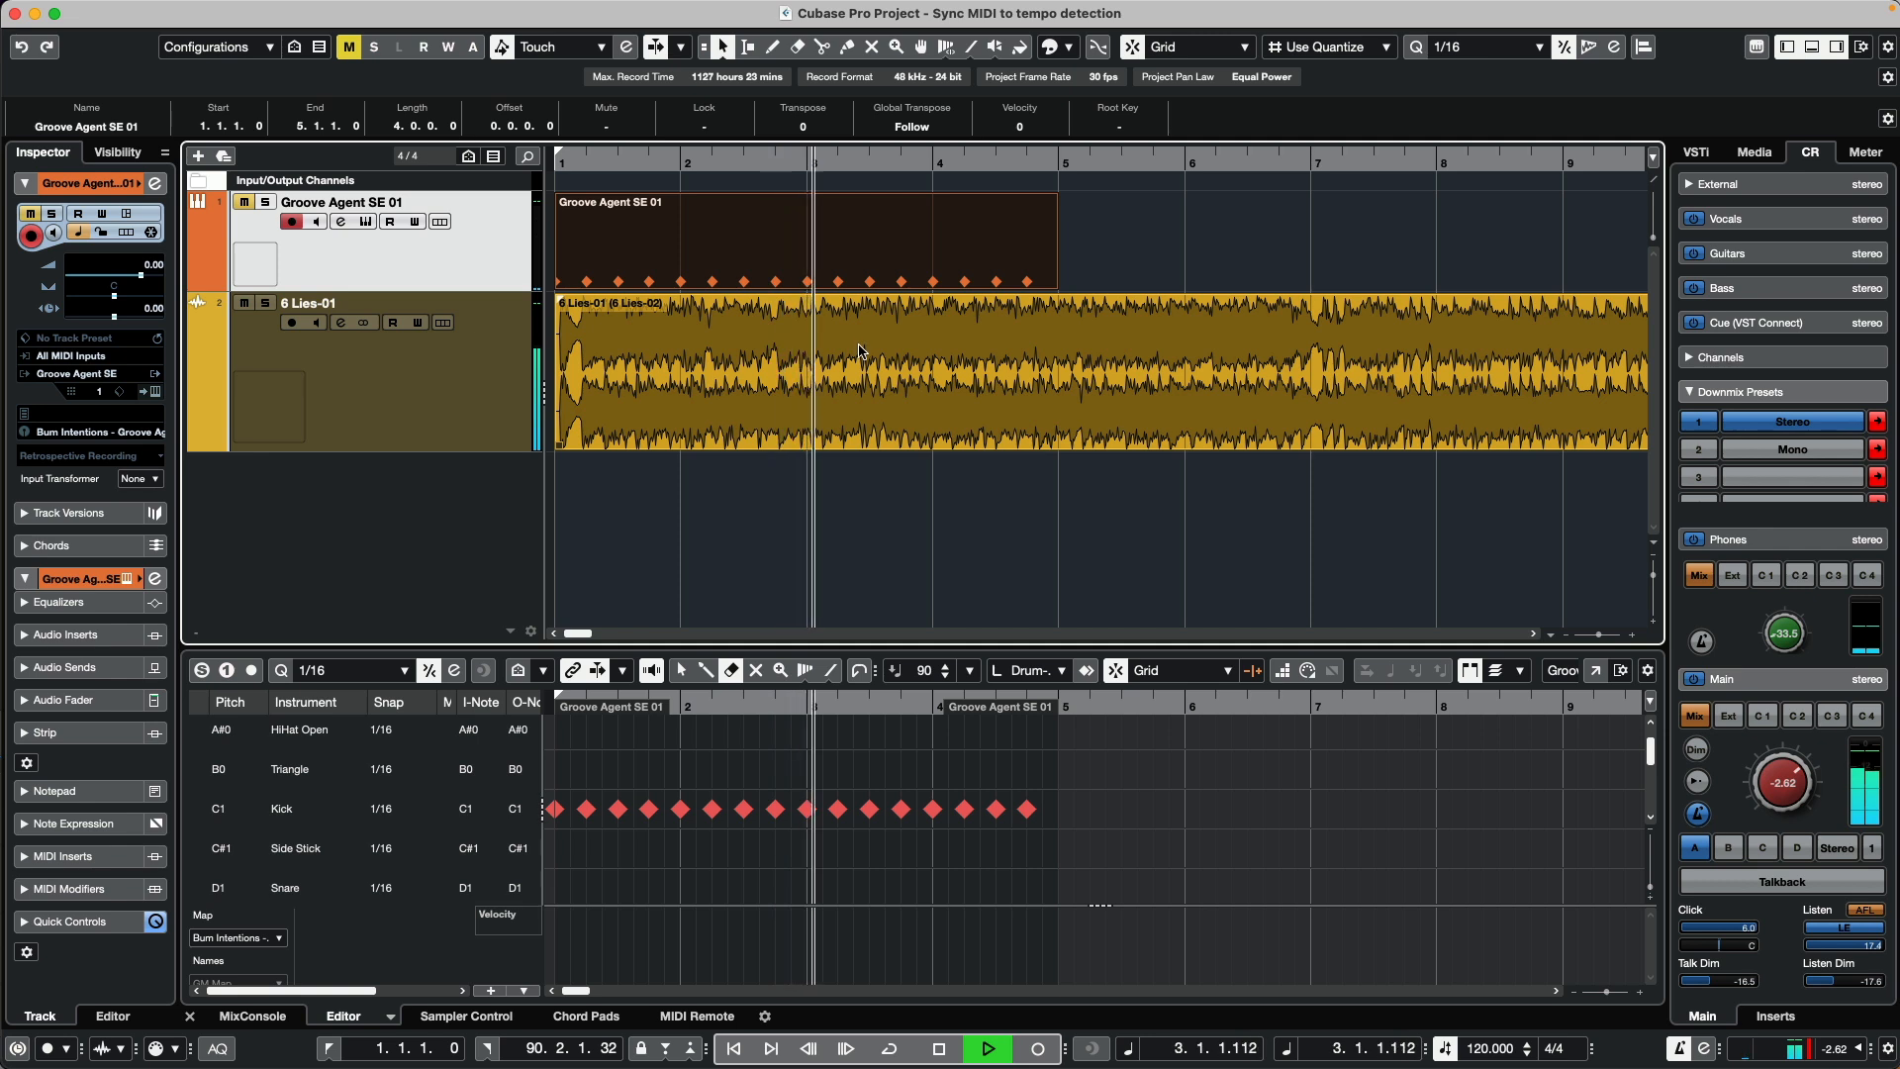
left_click(986, 1048)
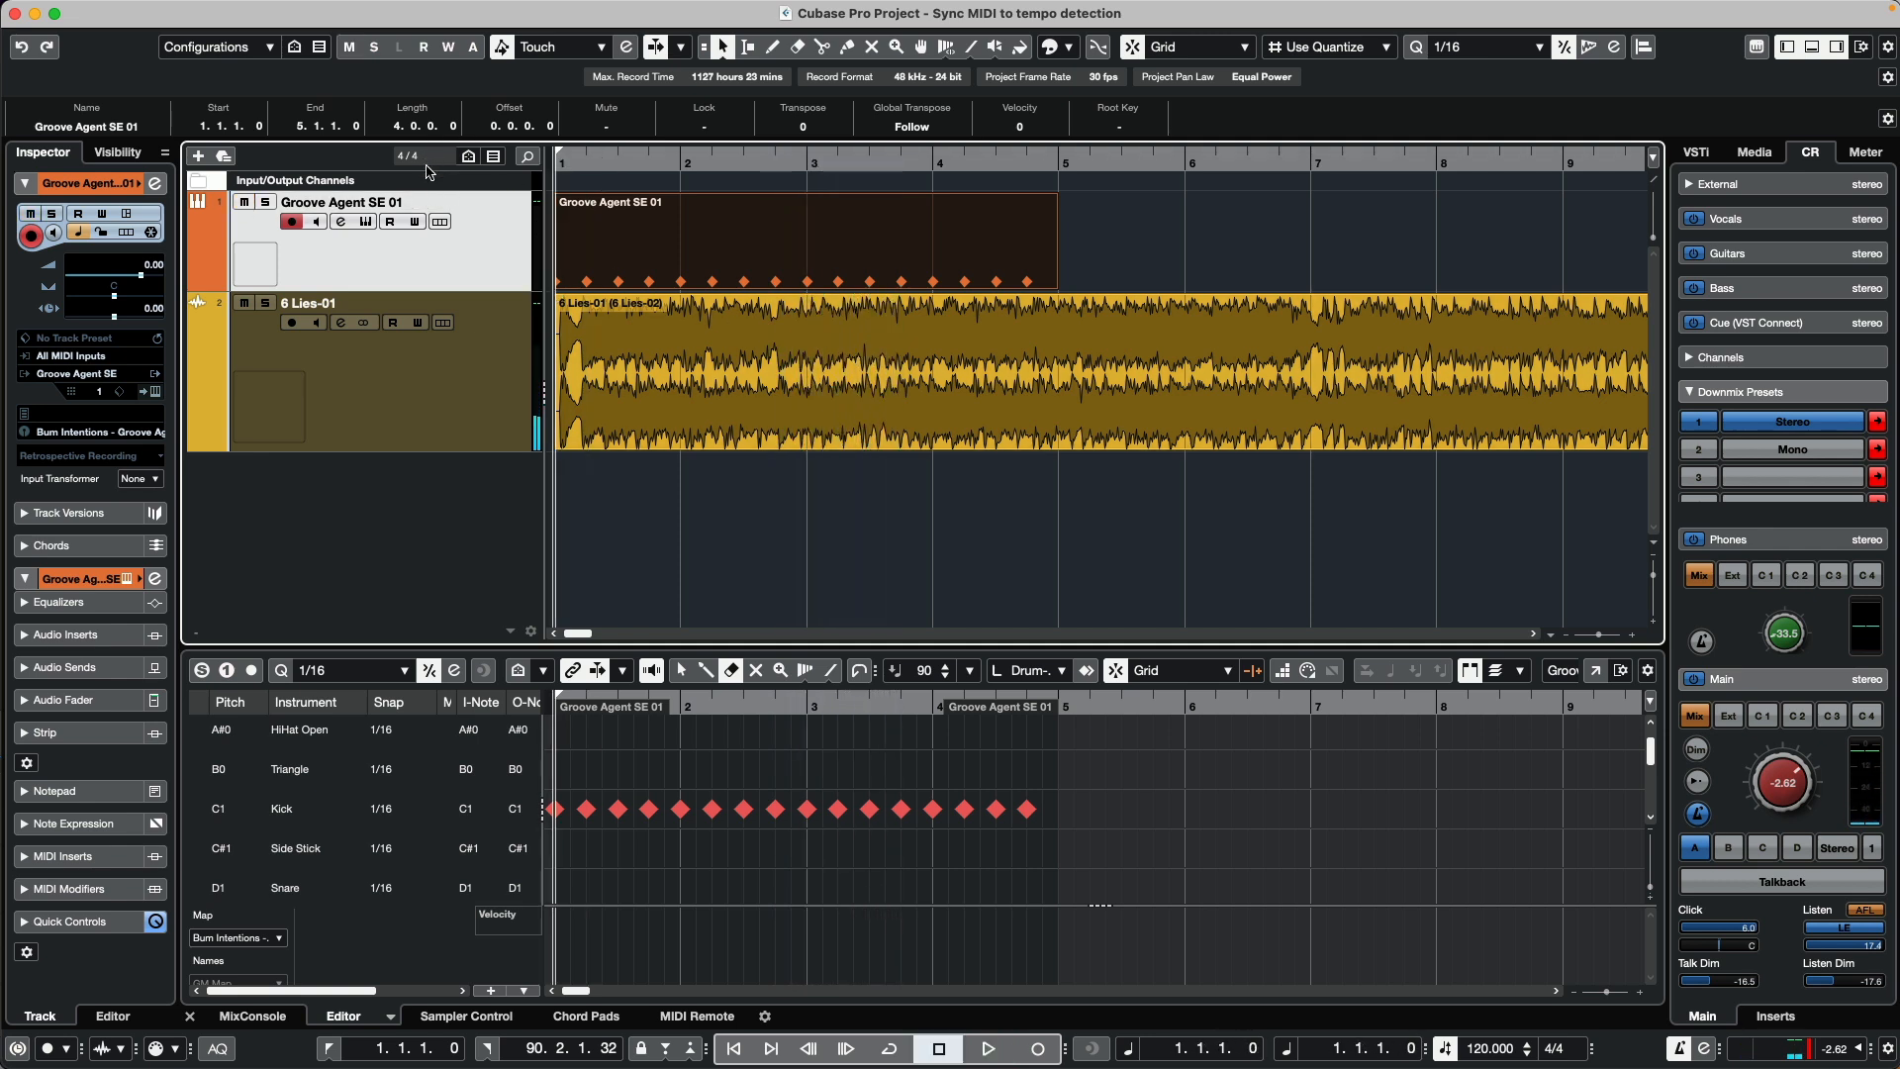
left_click(988, 1048)
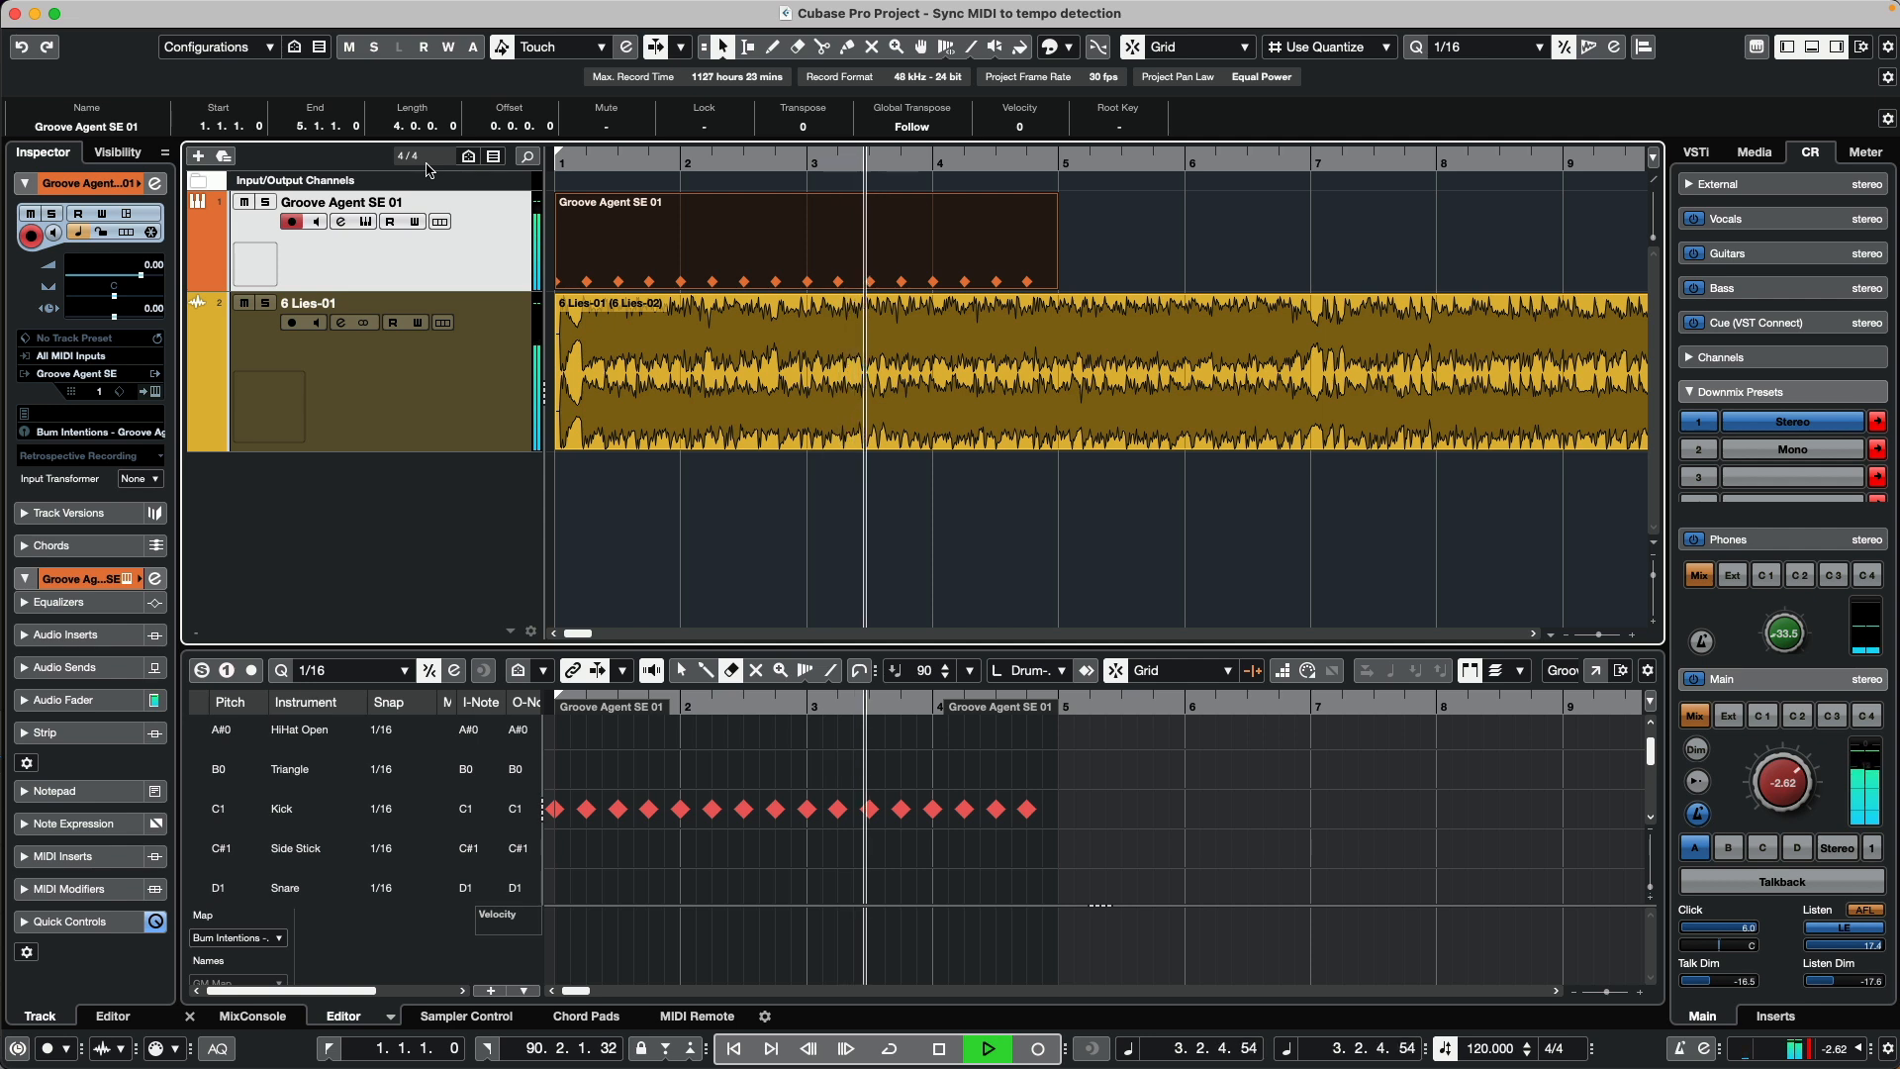
Fix the Groove Agent track to linear time base and select the 6 Lies-01 audio event.
left_click(937, 1048)
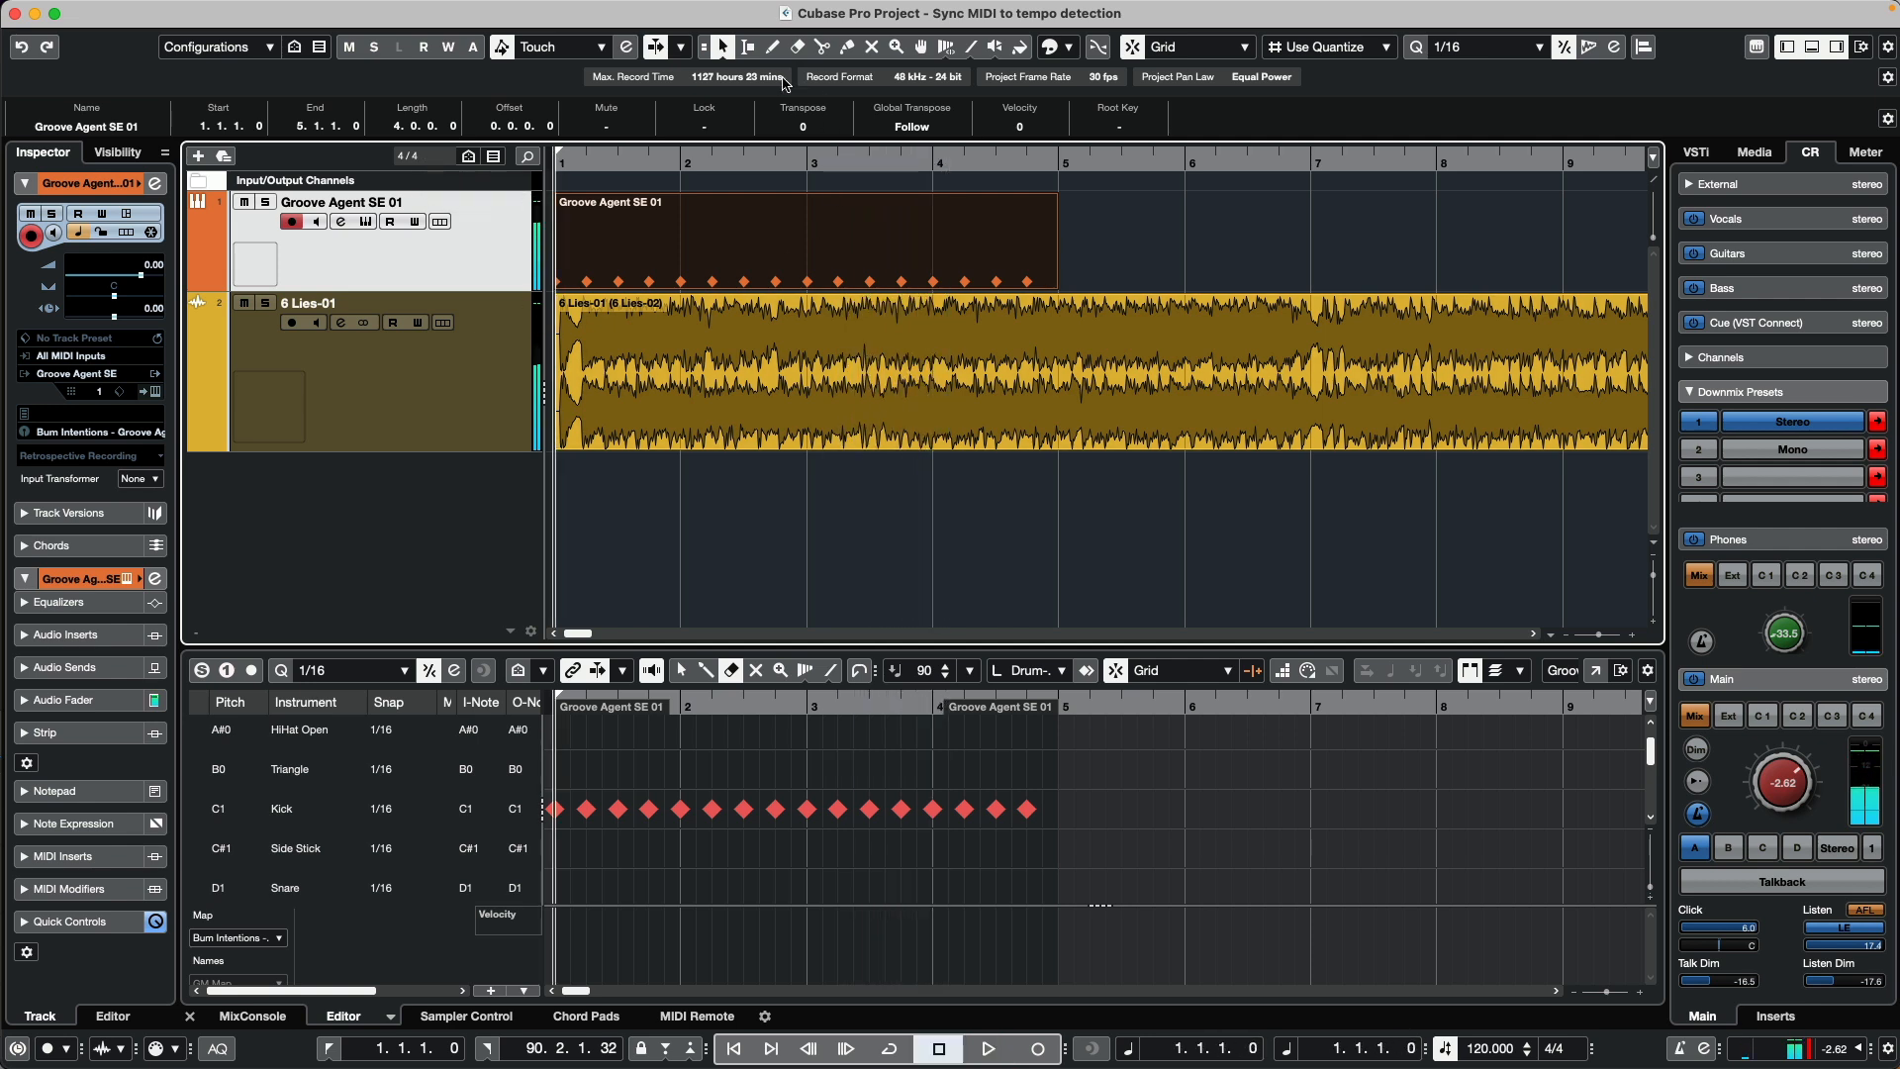
mouse_move(866, 711)
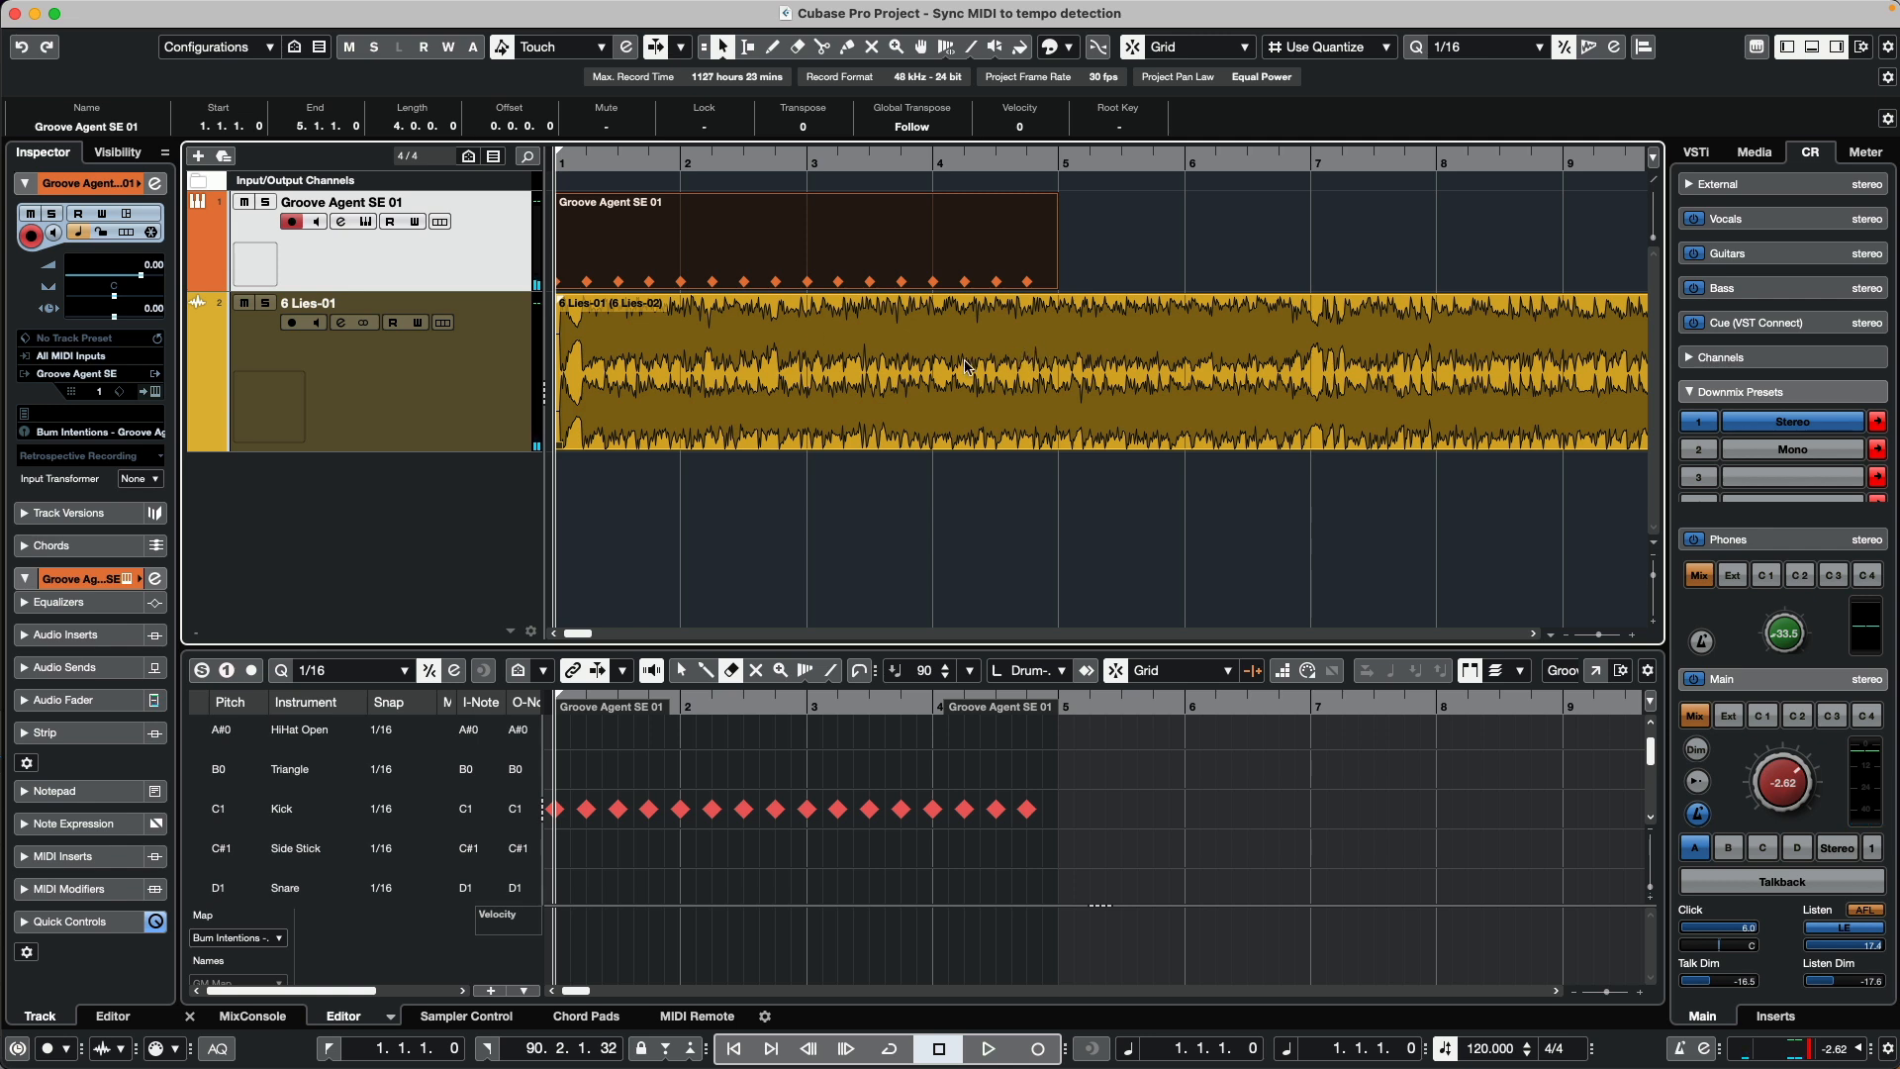
mouse_move(1211, 379)
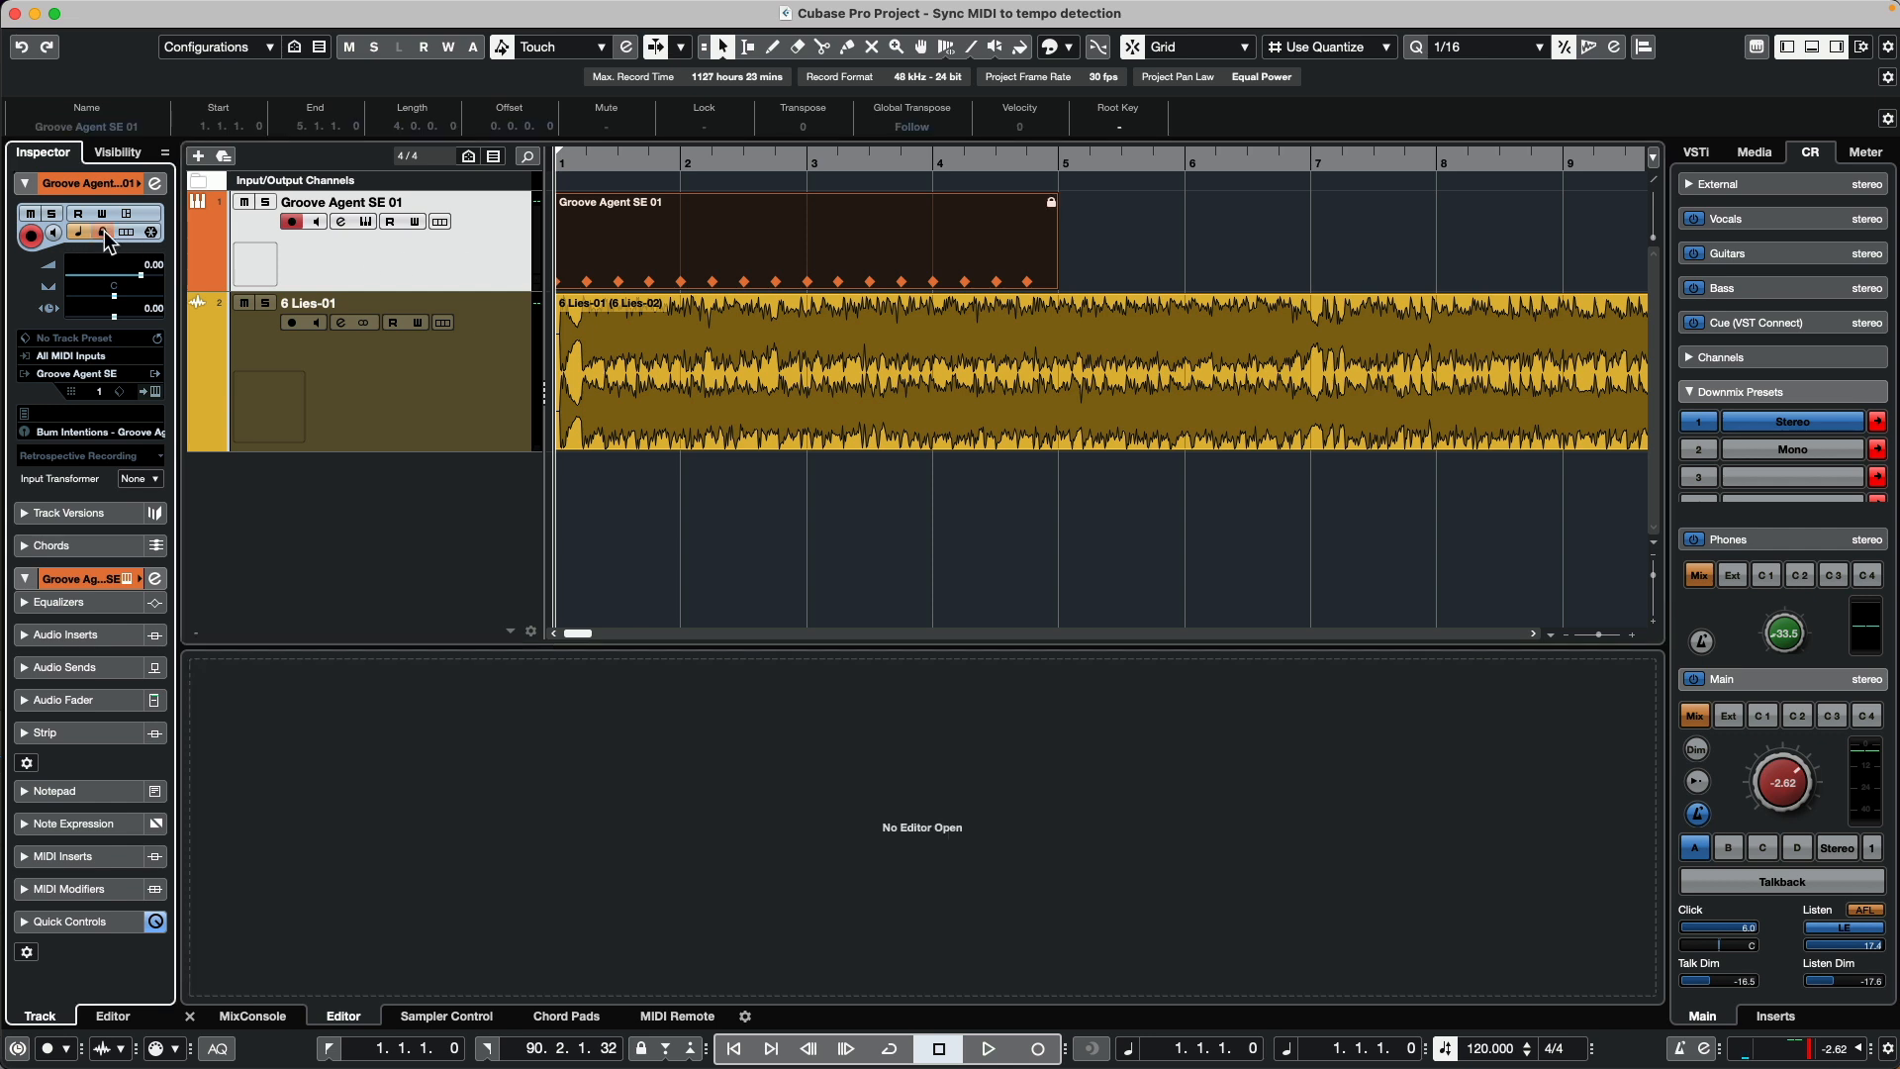
mouse_move(102, 238)
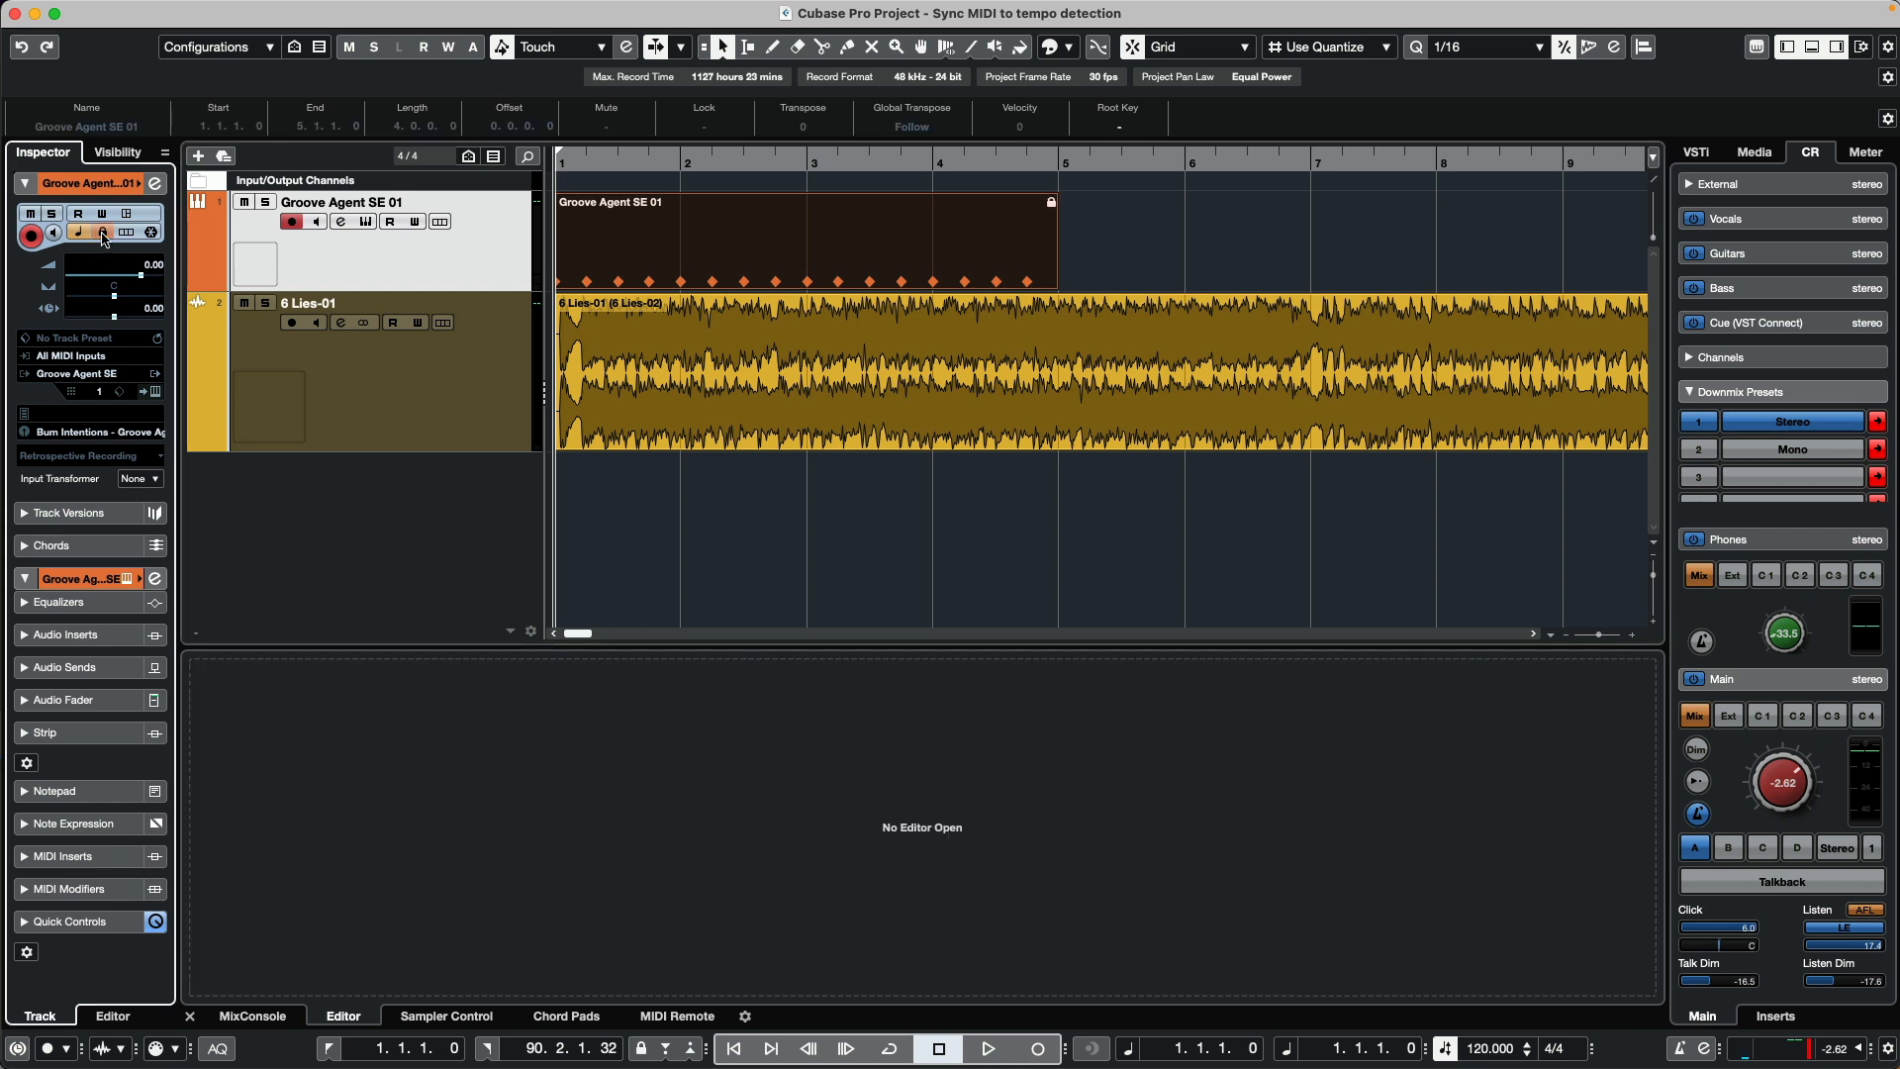
left_click(102, 231)
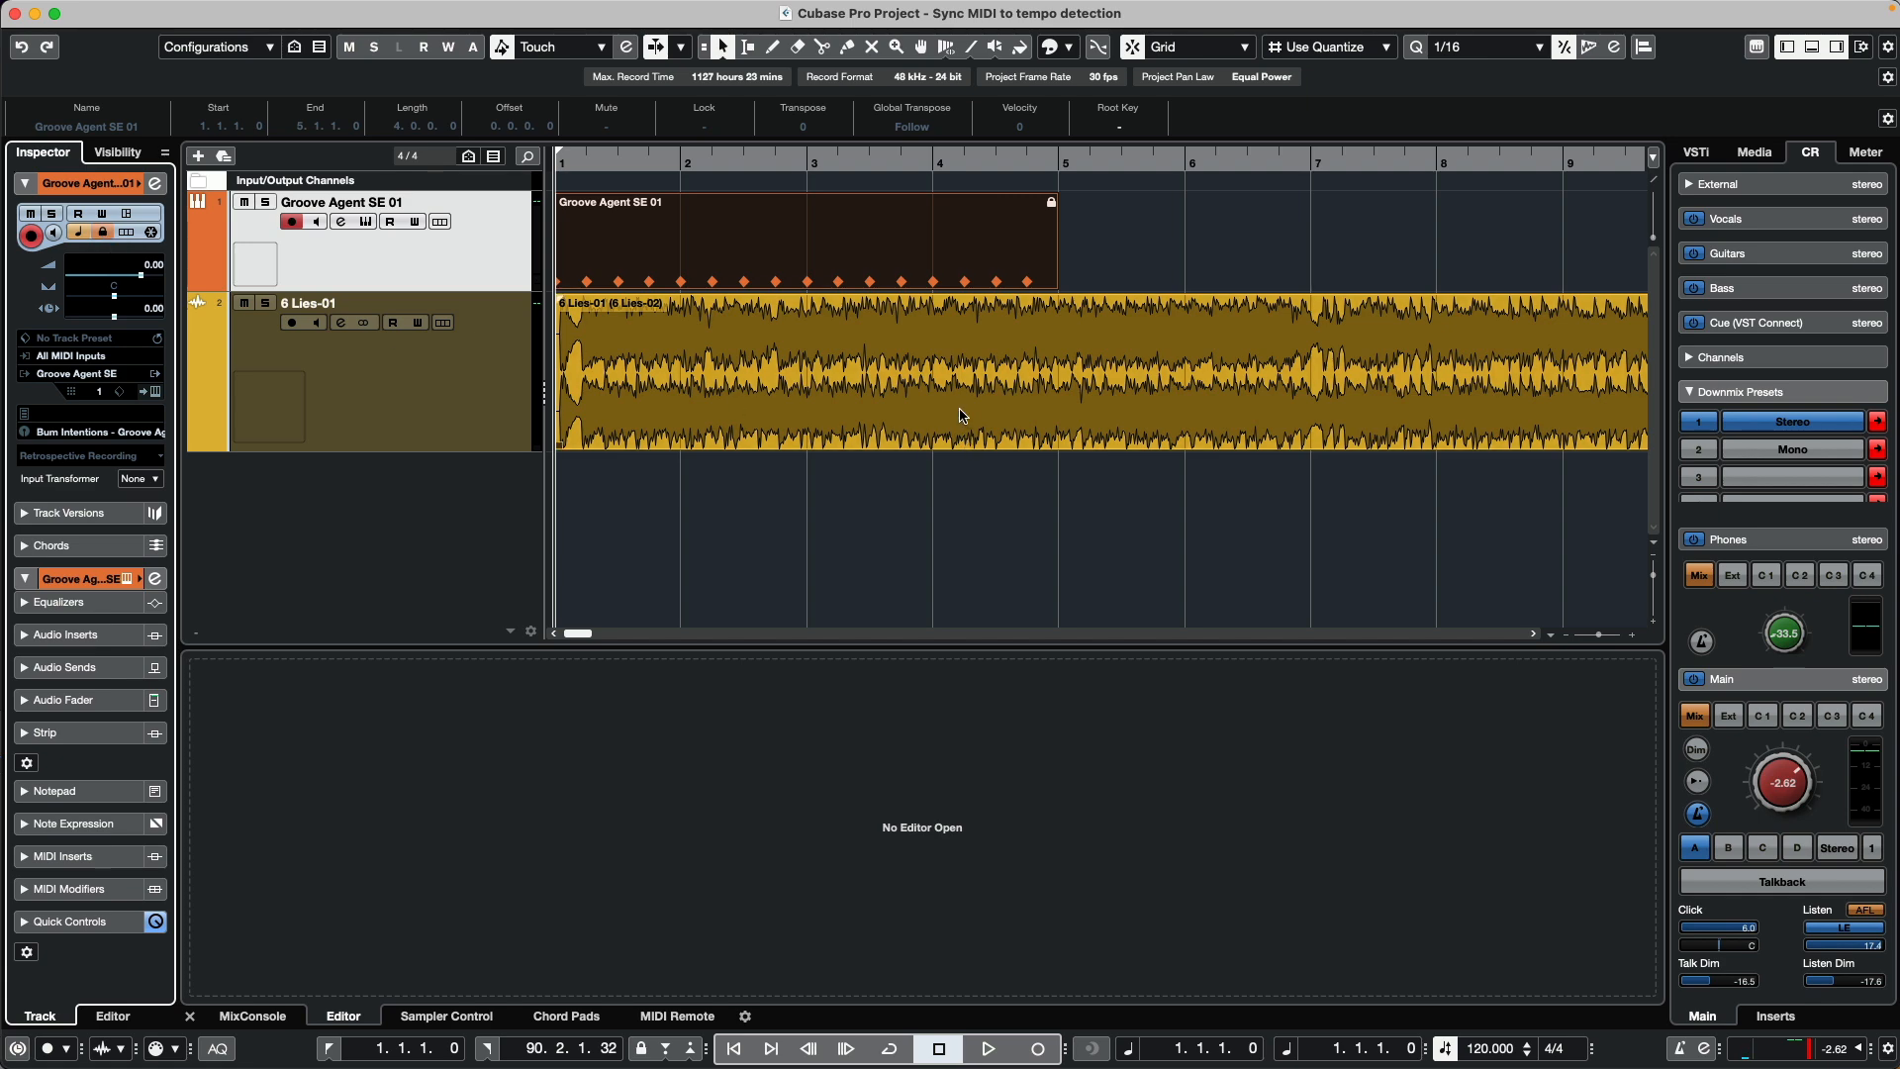
left_click(228, 11)
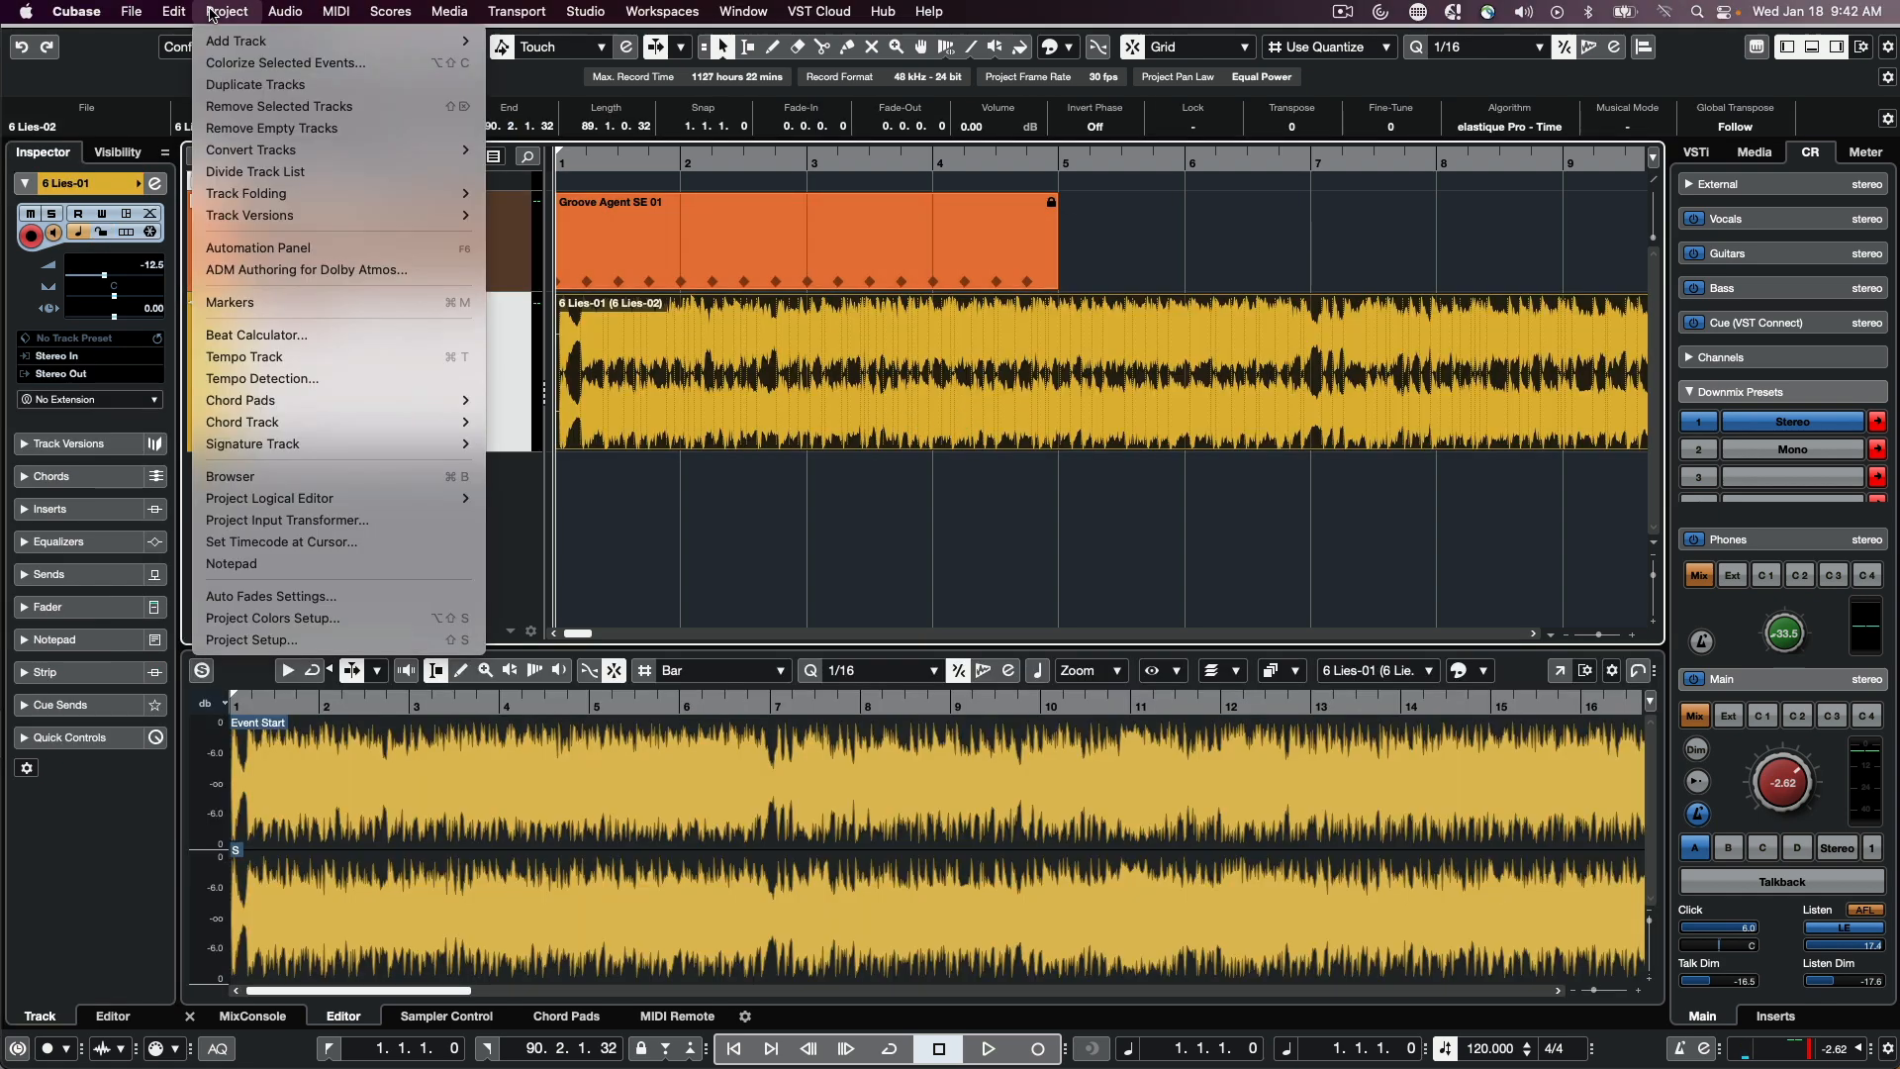
mouse_move(322, 377)
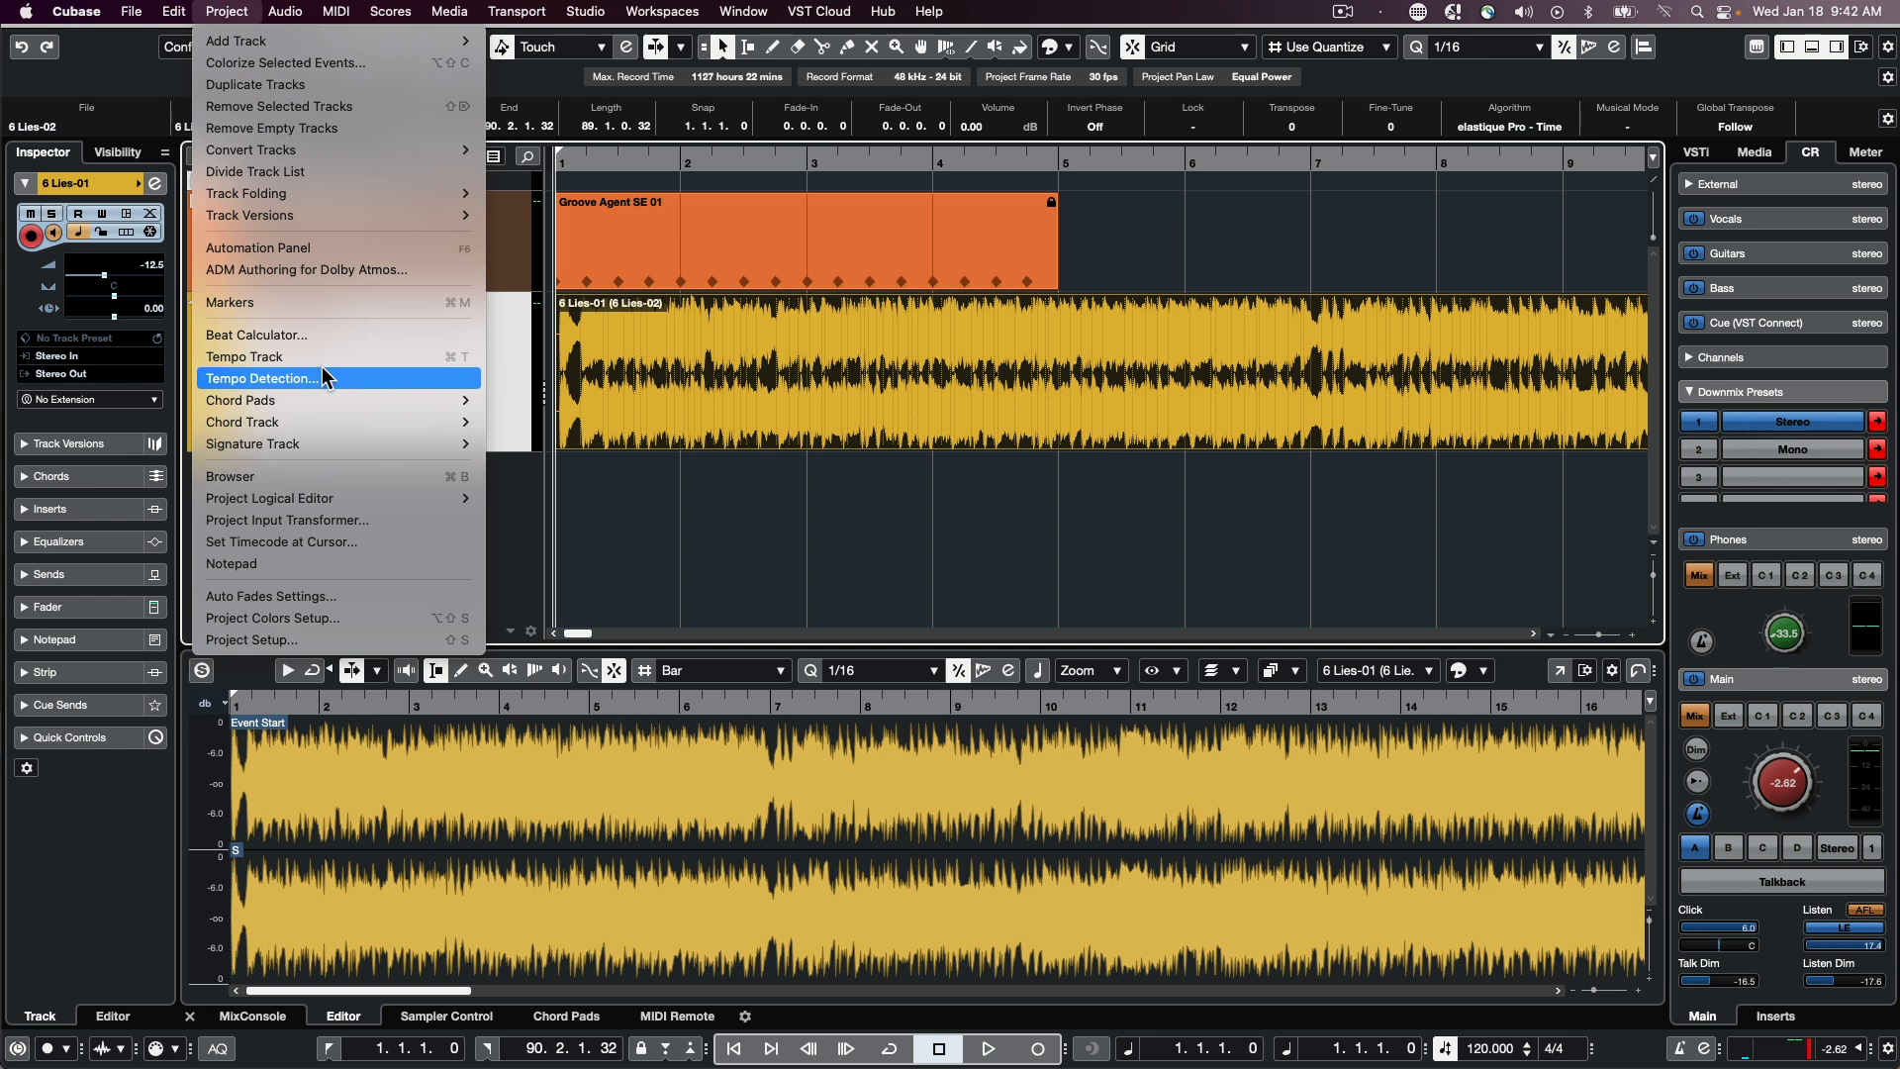
Run Tempo Detection on 6 Lies-01, adding tempo and signature tracks at 146.845 BPM.
left_click(279, 378)
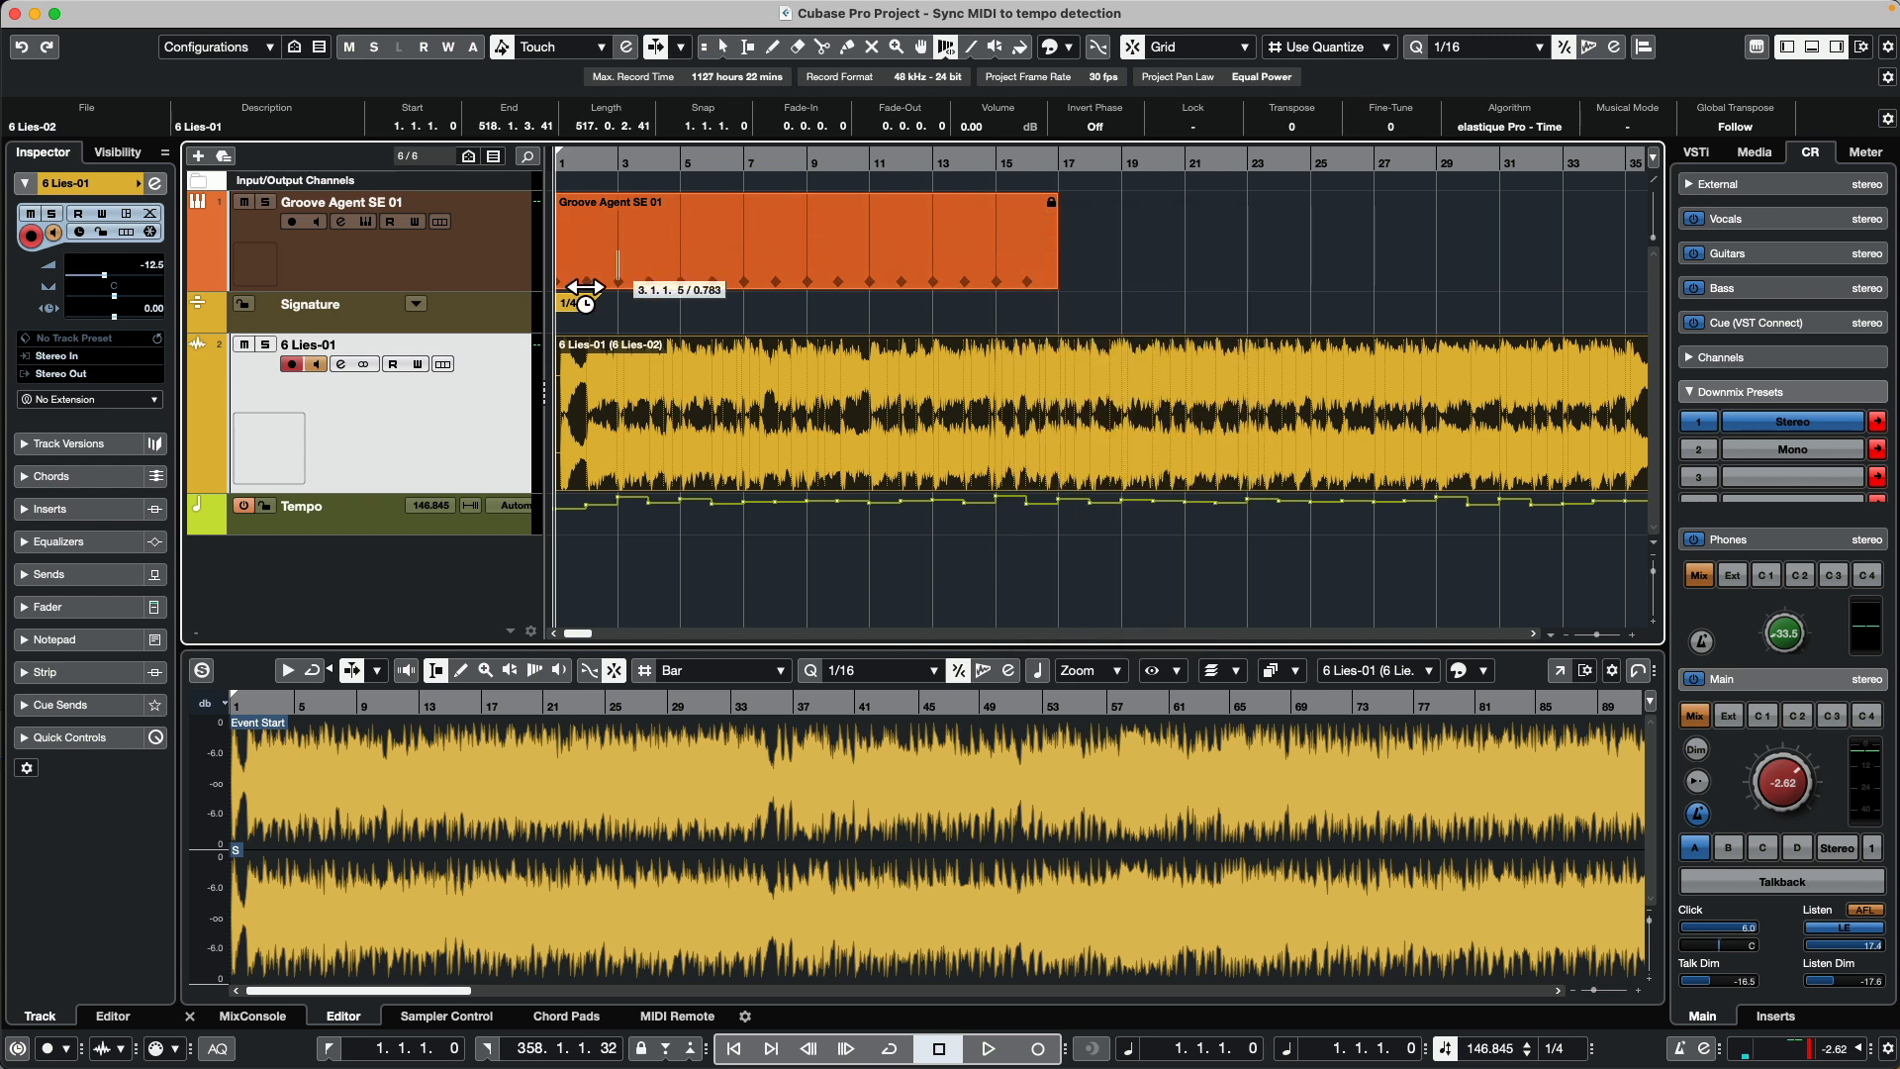
Place the Tempo track under the Signature track and reselect the Groove Agent track.
left_click(301, 505)
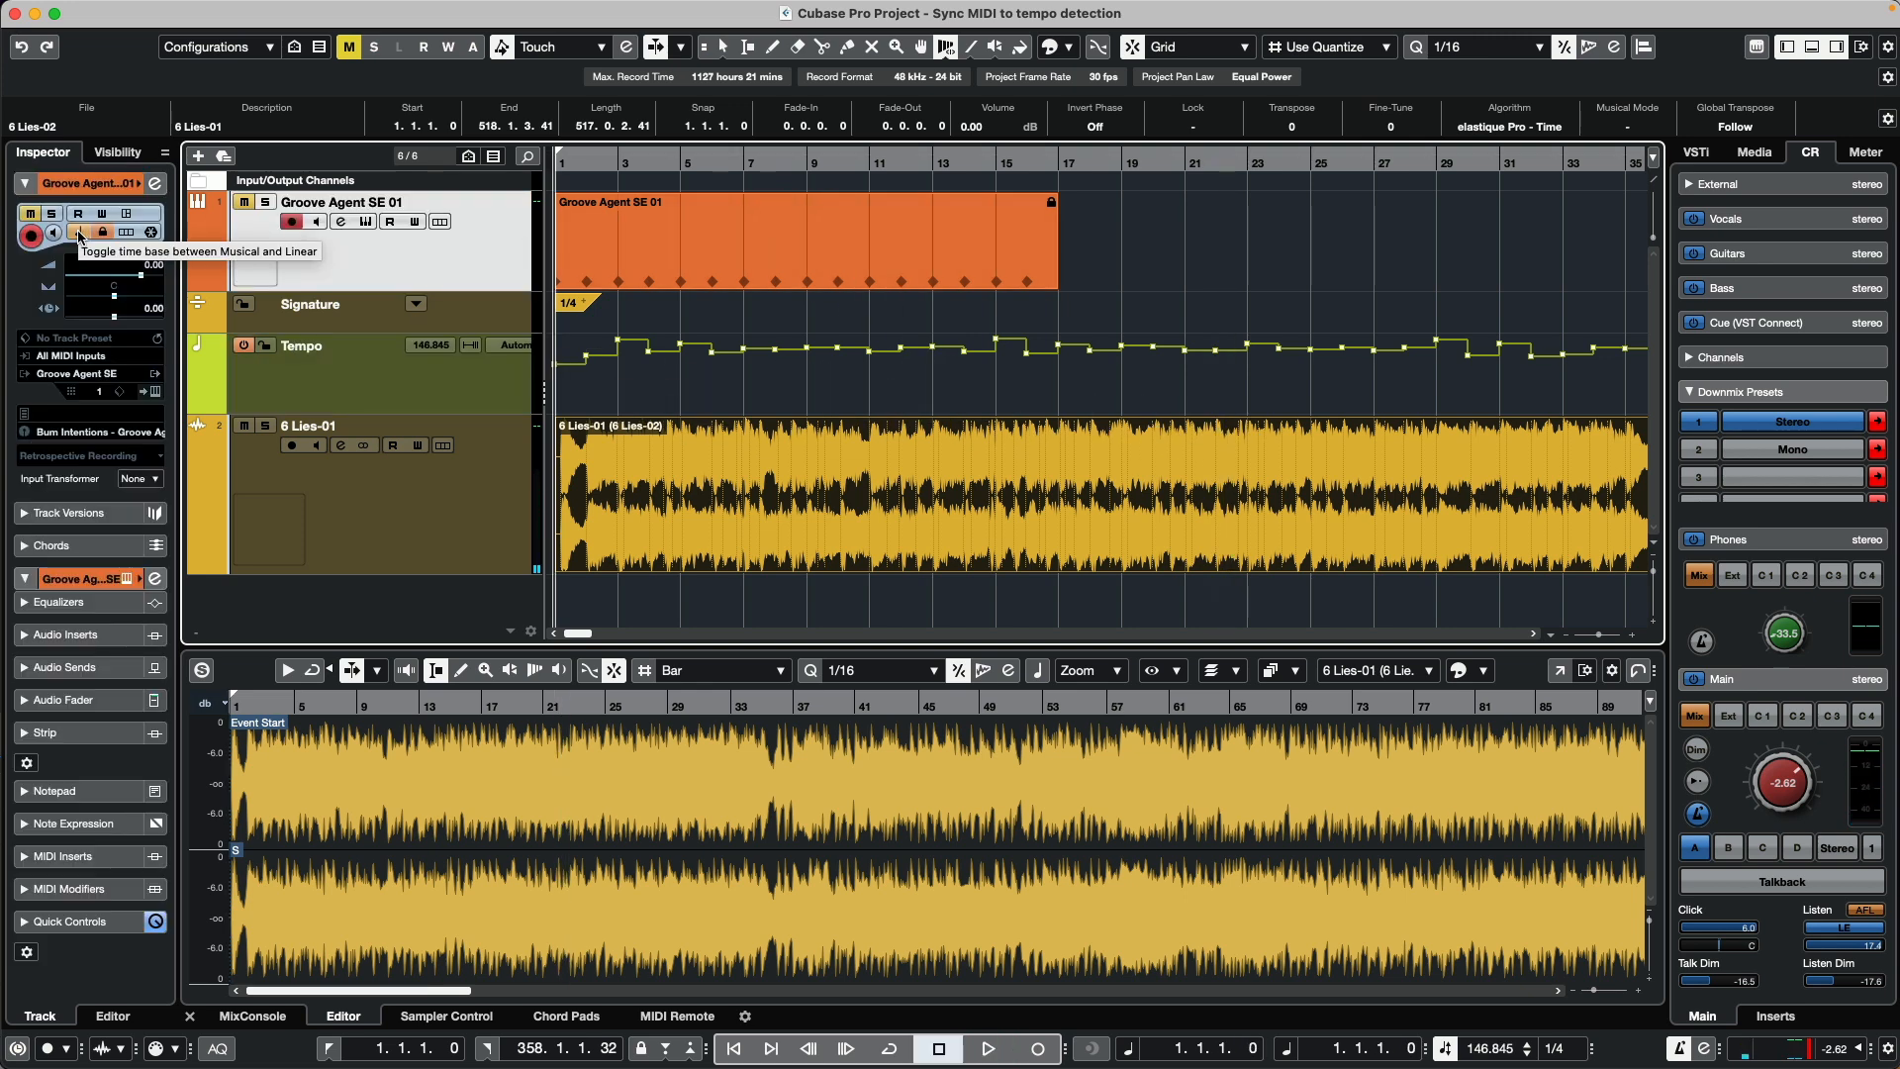
left_click(77, 232)
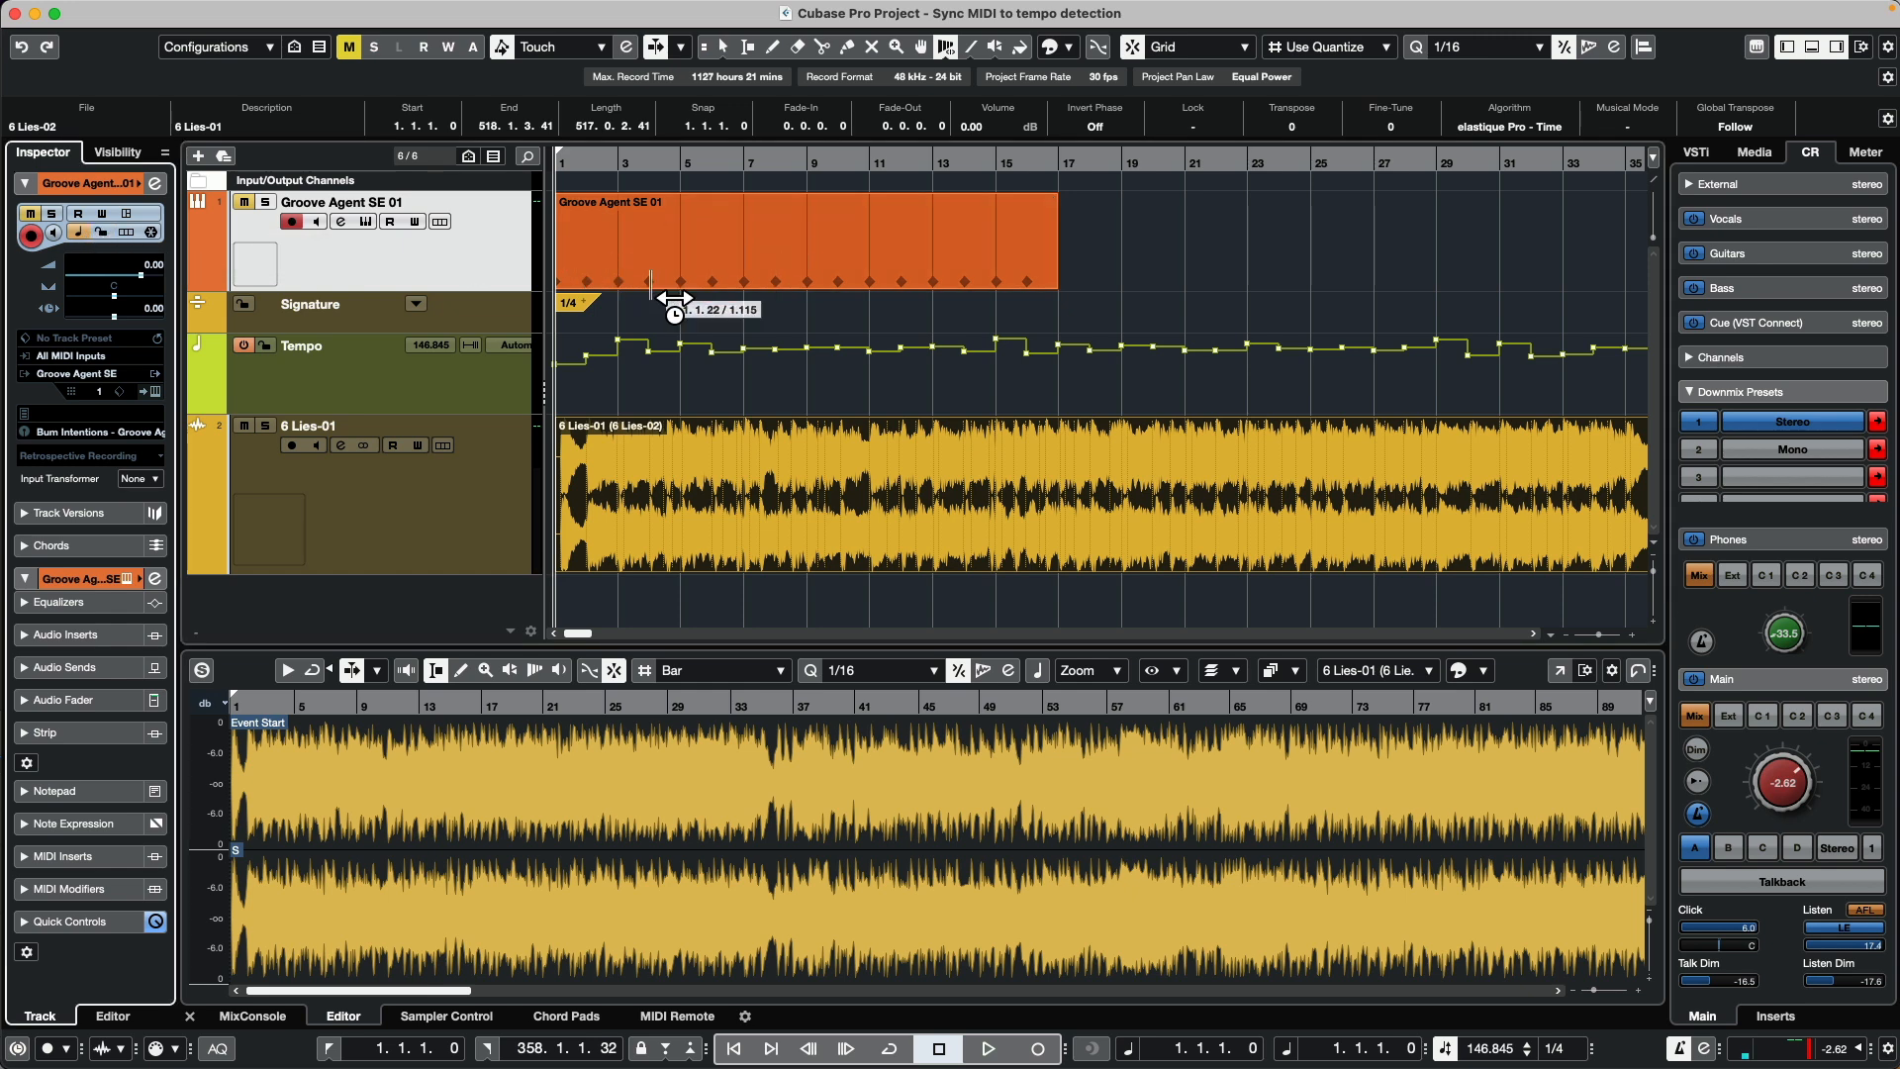
mouse_move(605, 167)
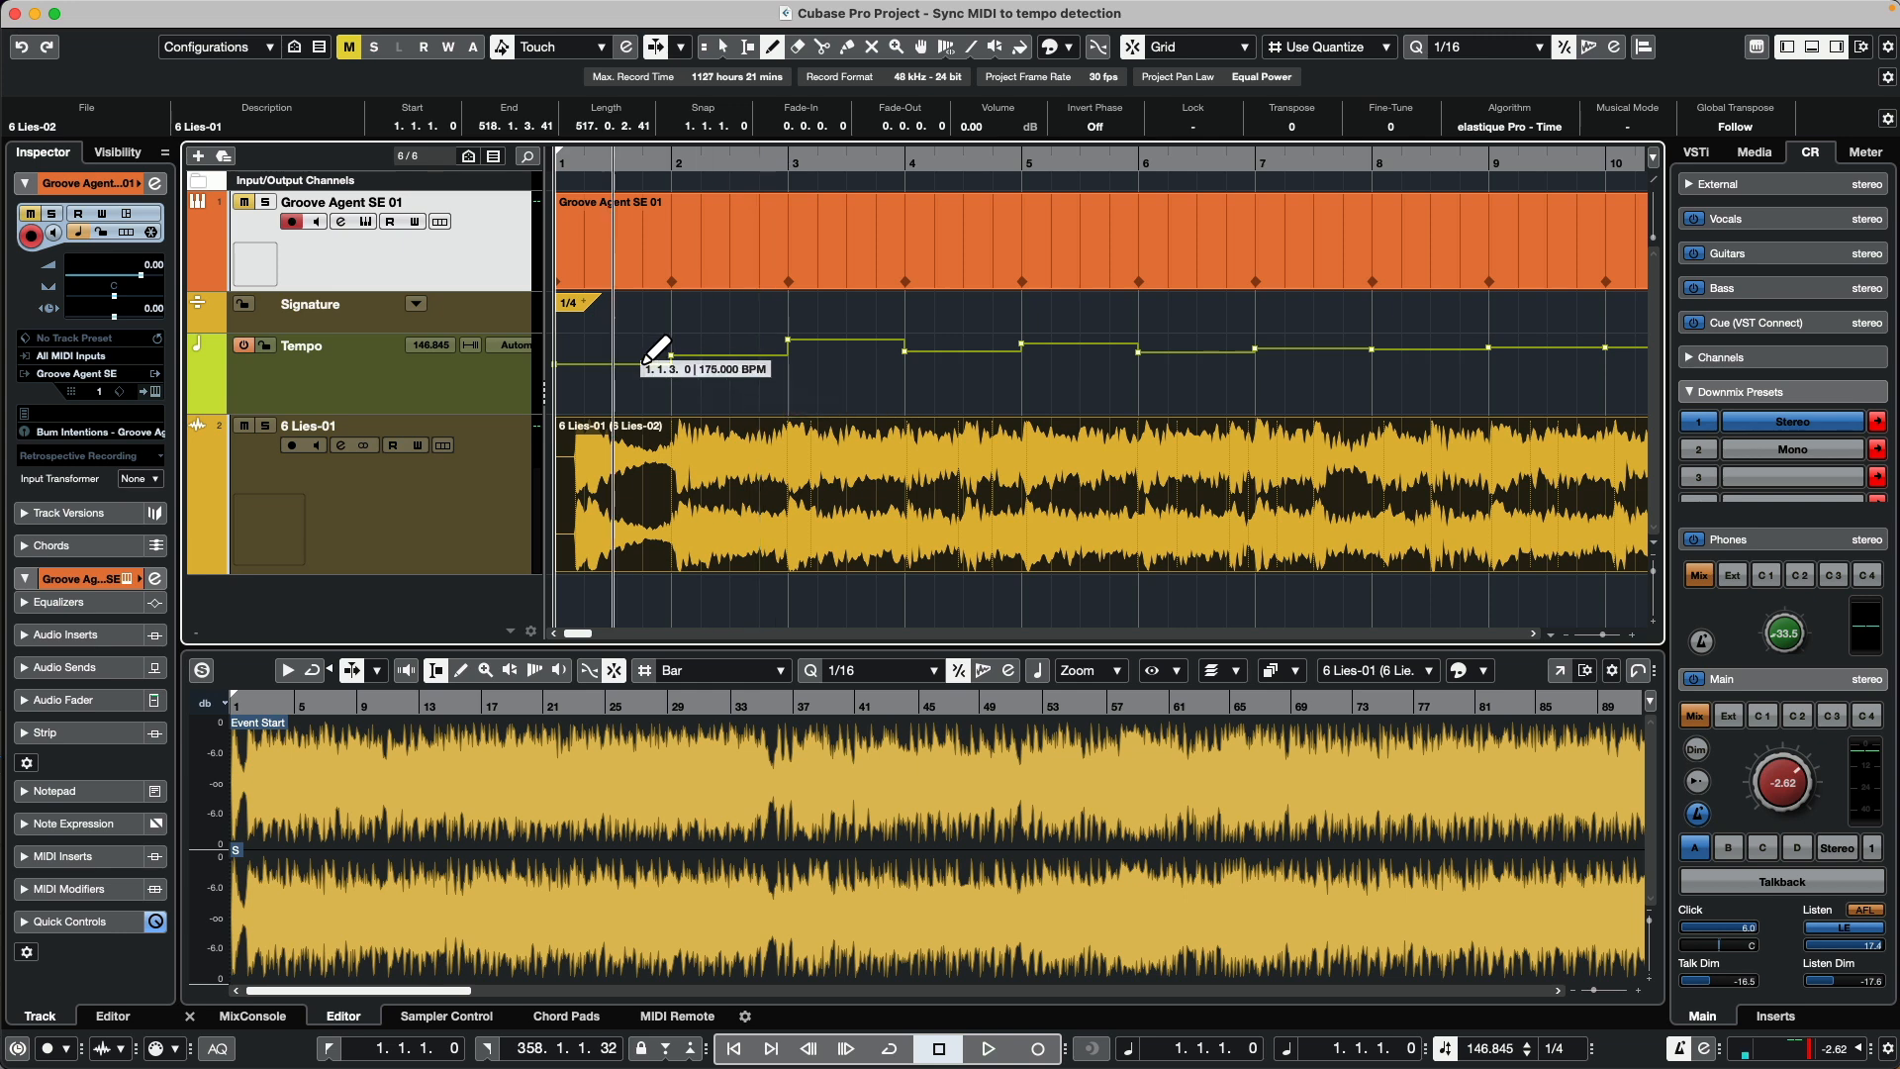
mouse_move(697, 308)
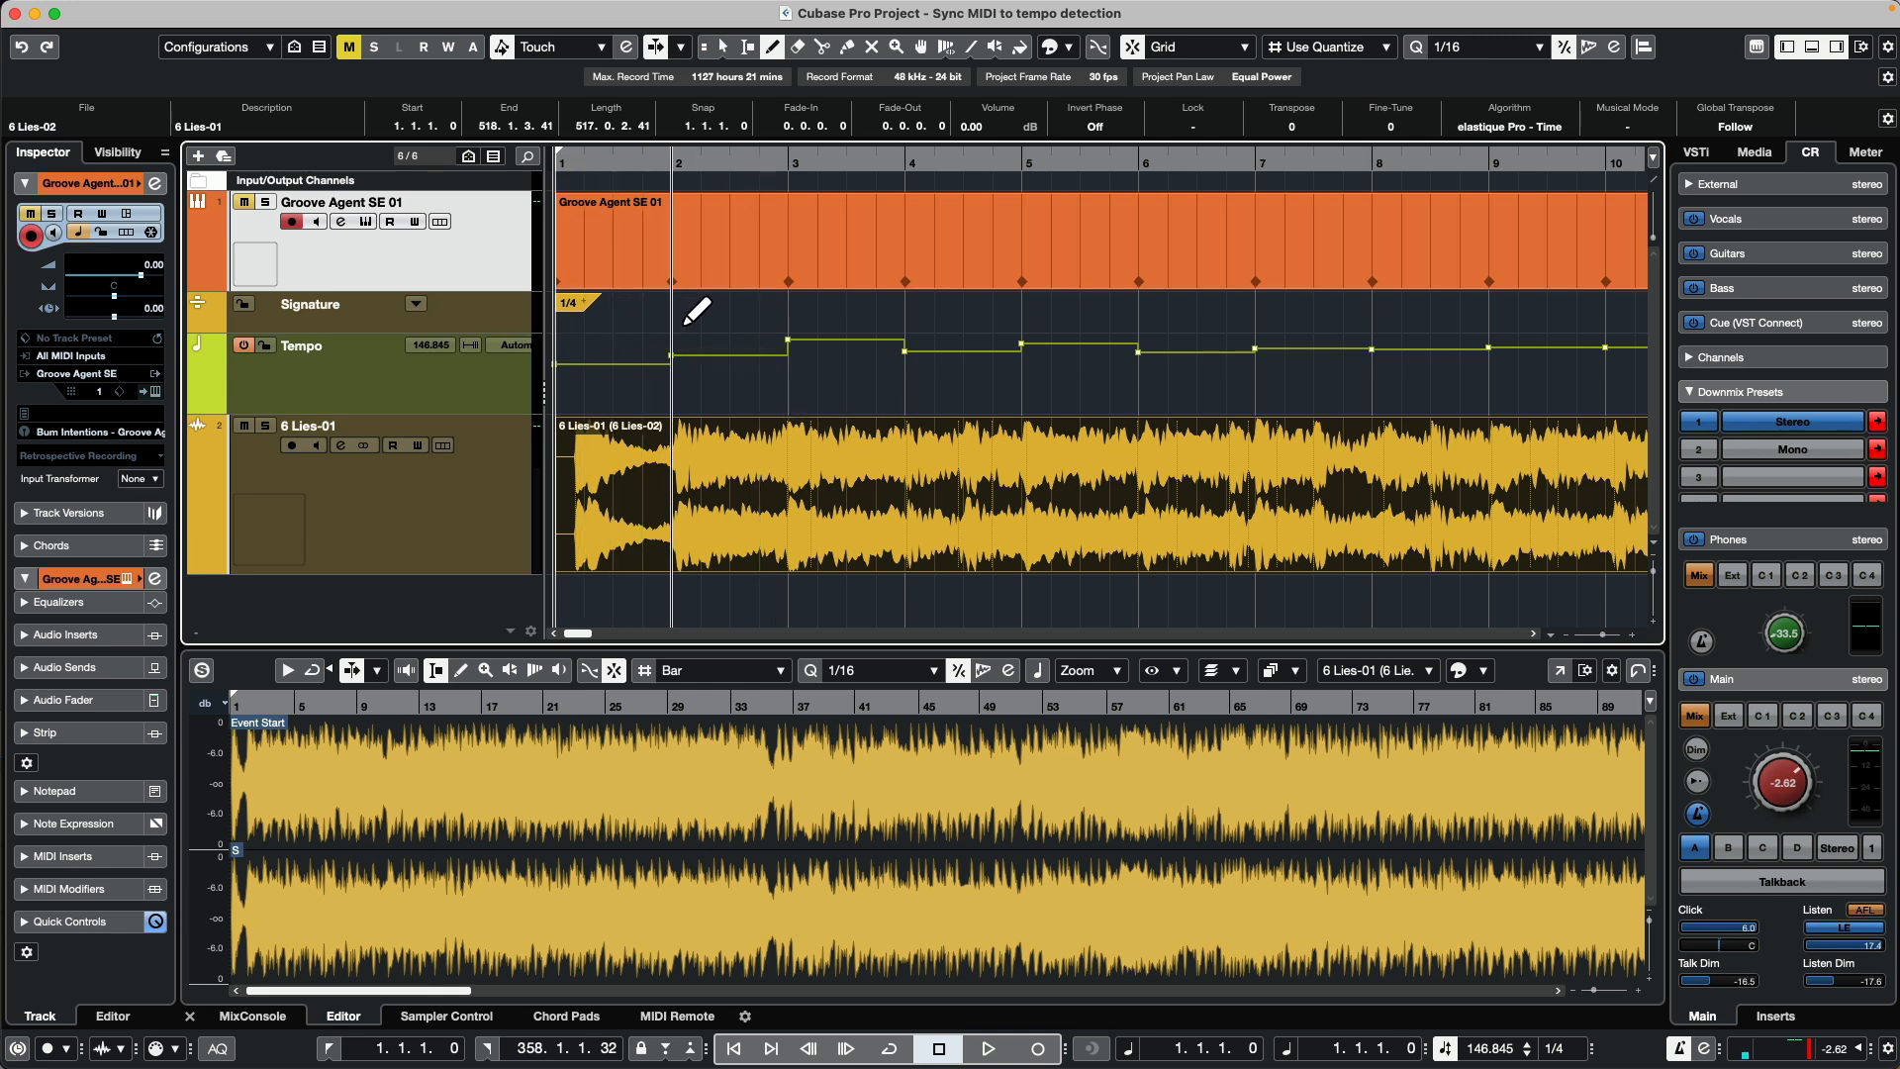
mouse_move(687, 302)
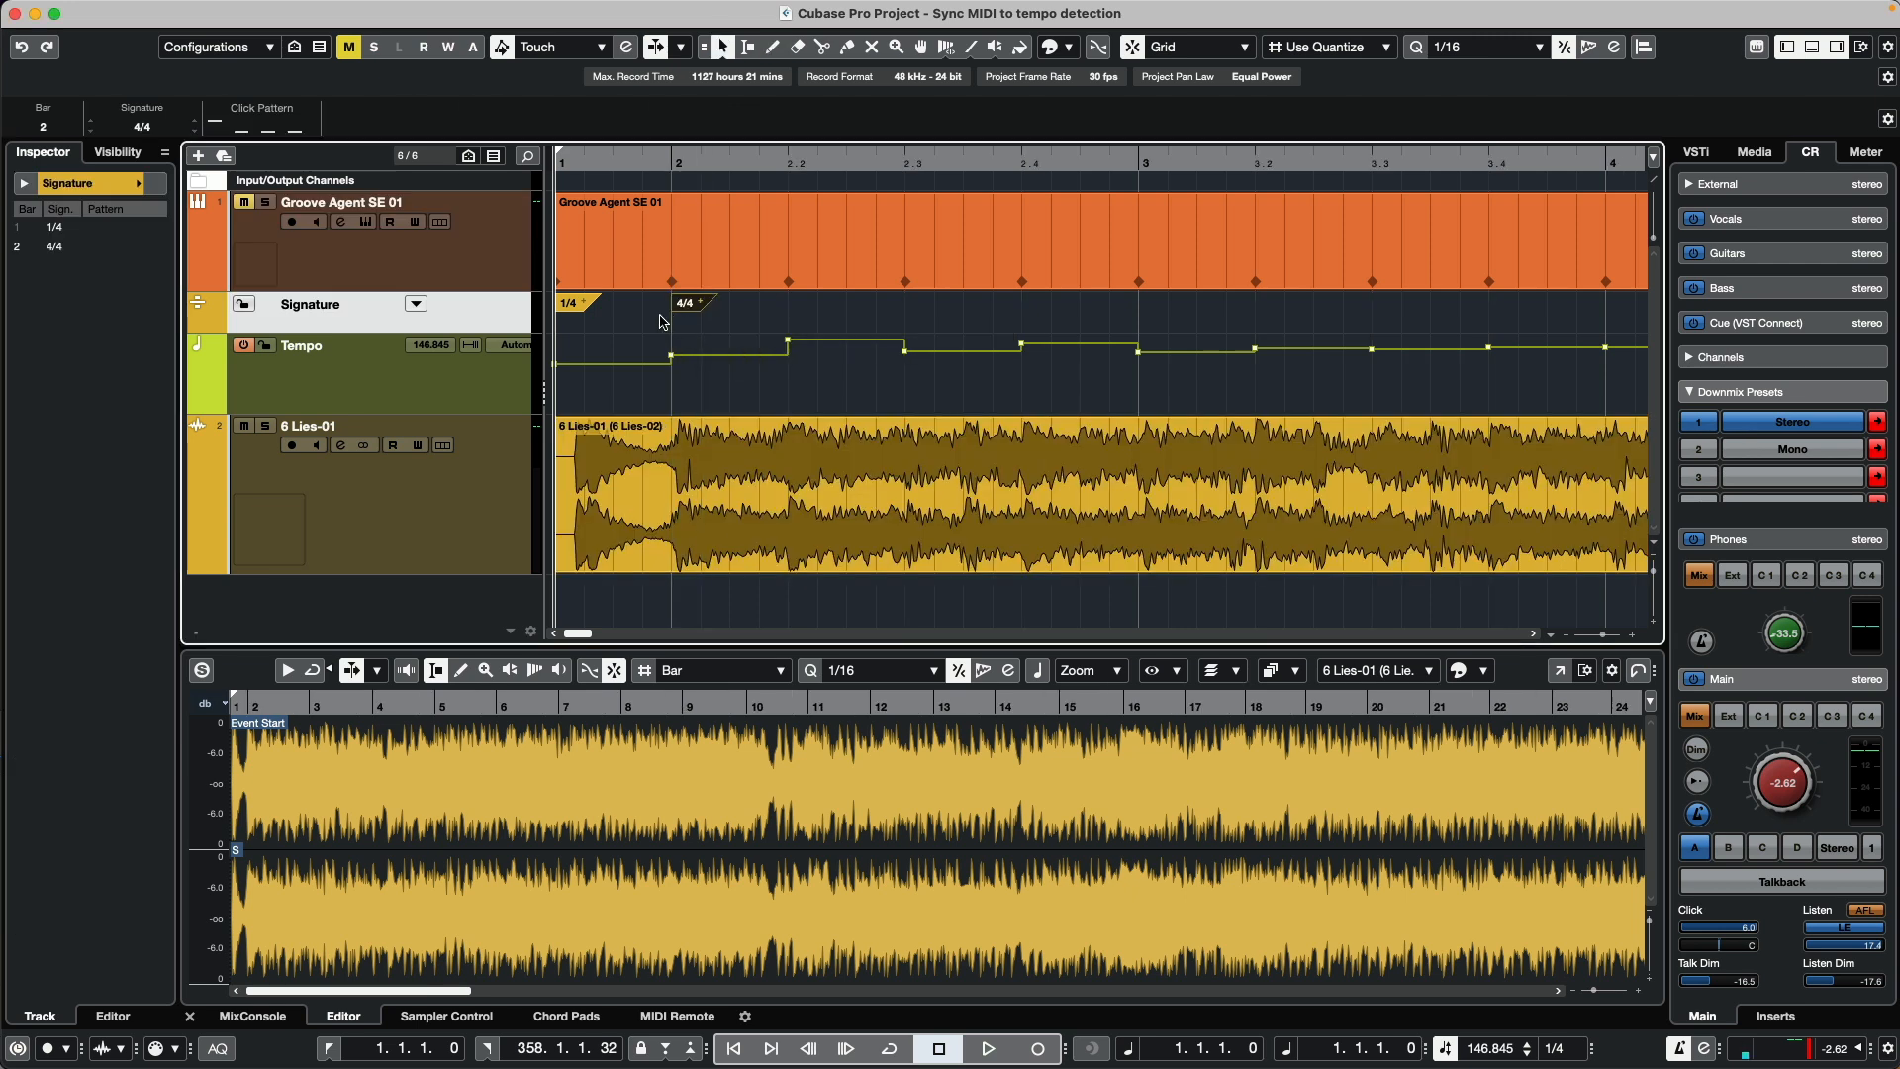
mouse_move(682, 336)
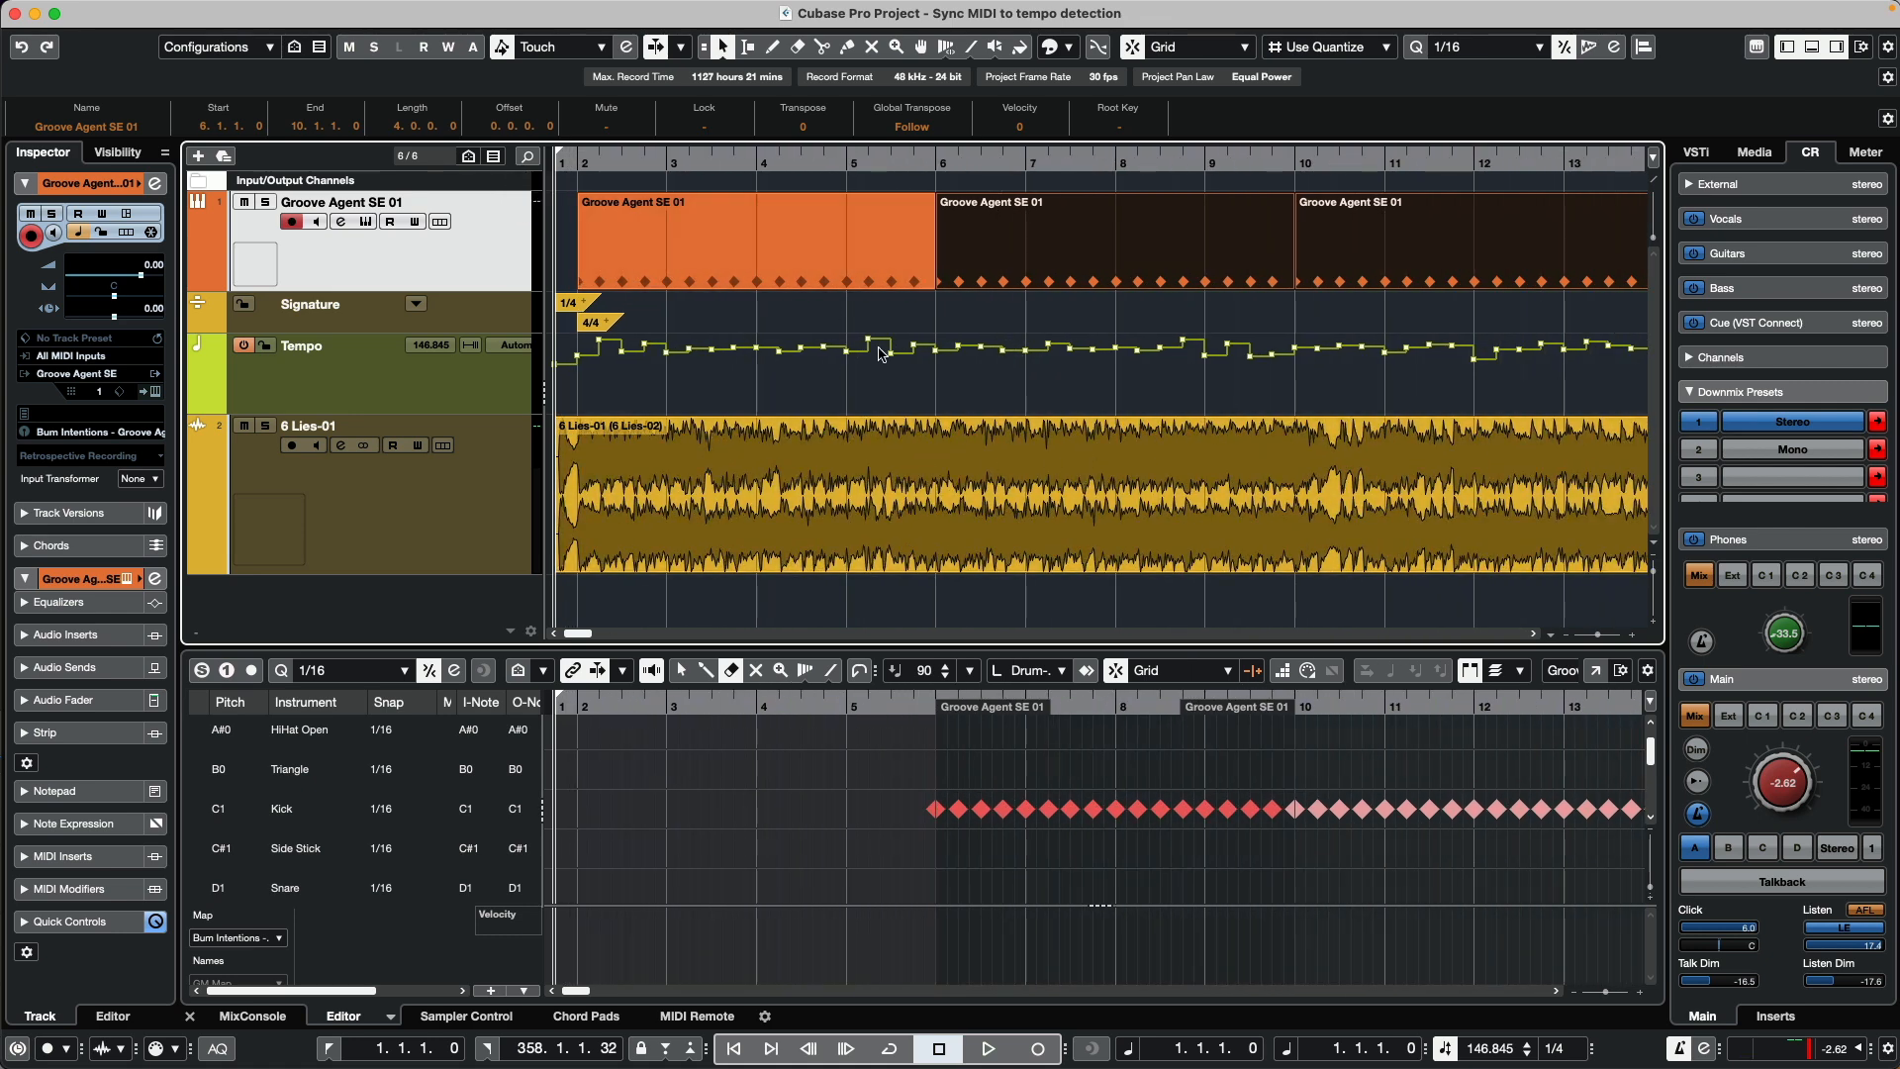
mouse_move(969, 411)
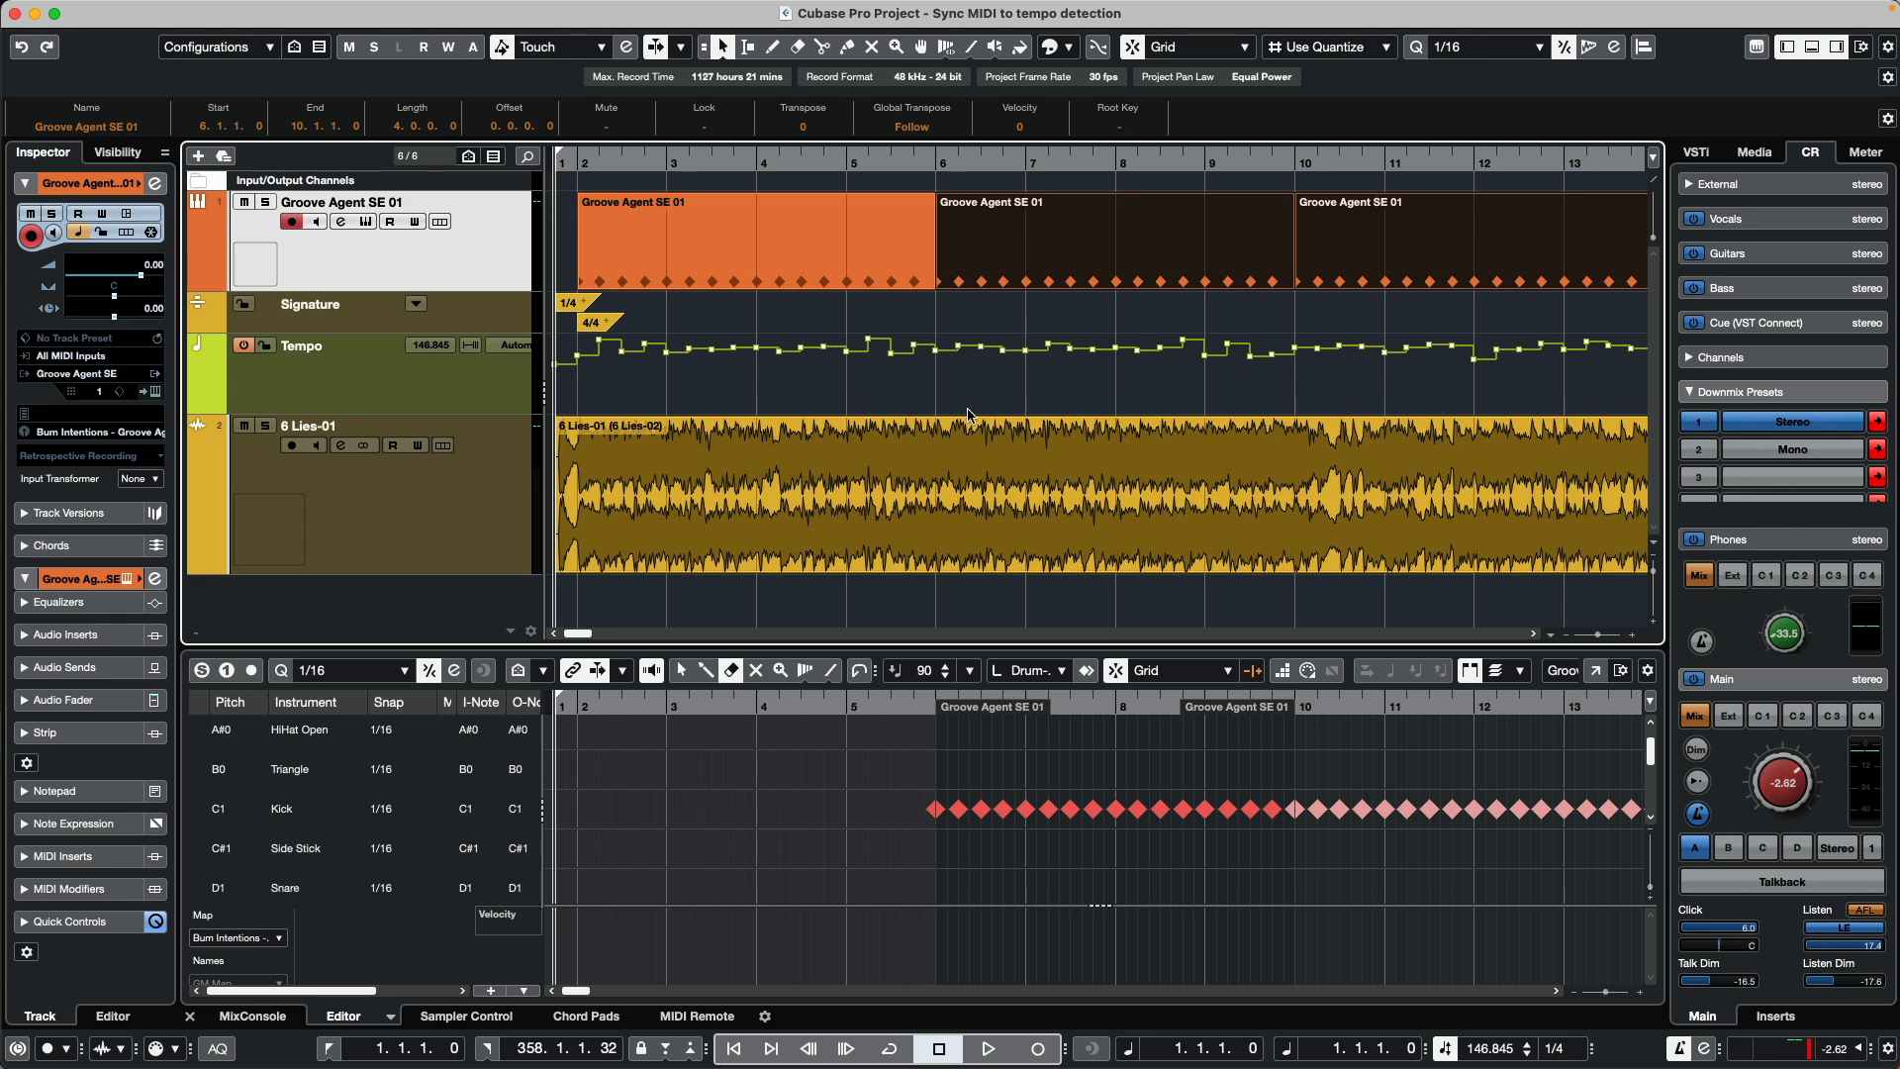
mouse_move(715, 403)
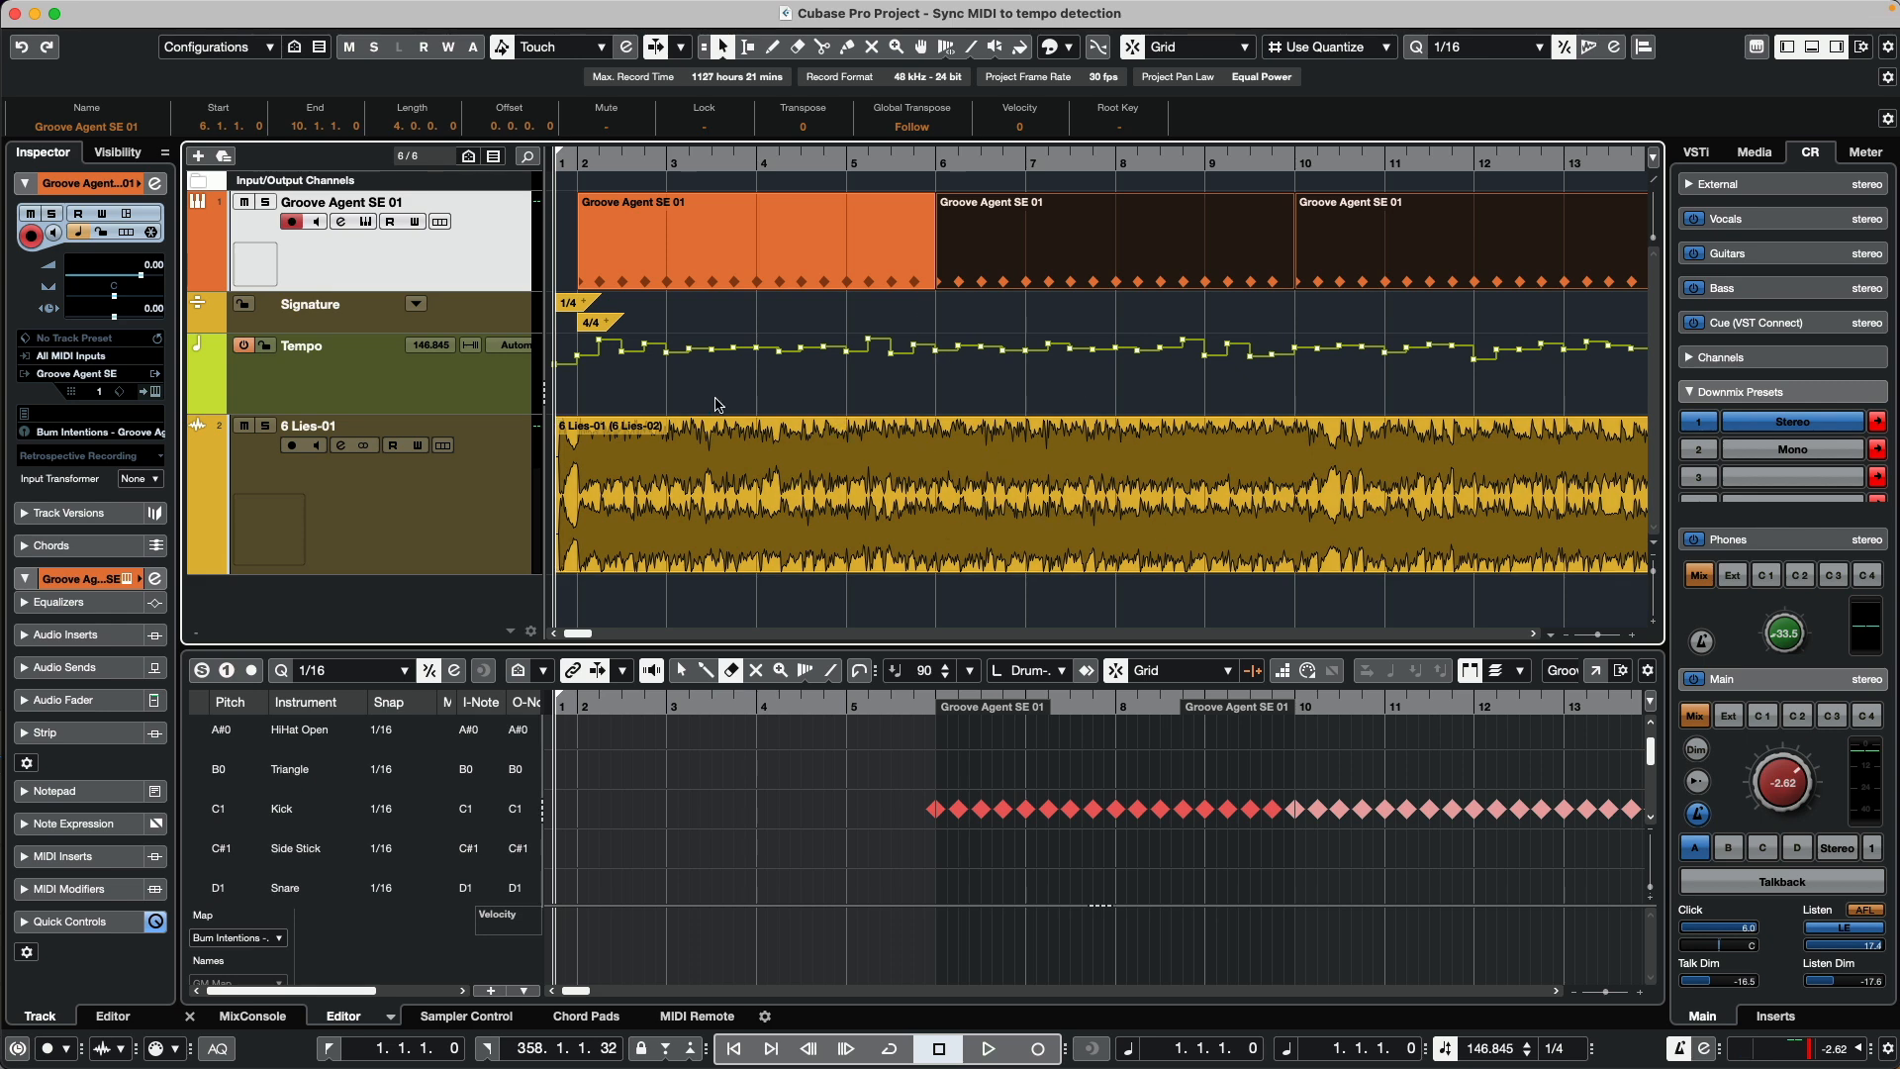
left_click(987, 1048)
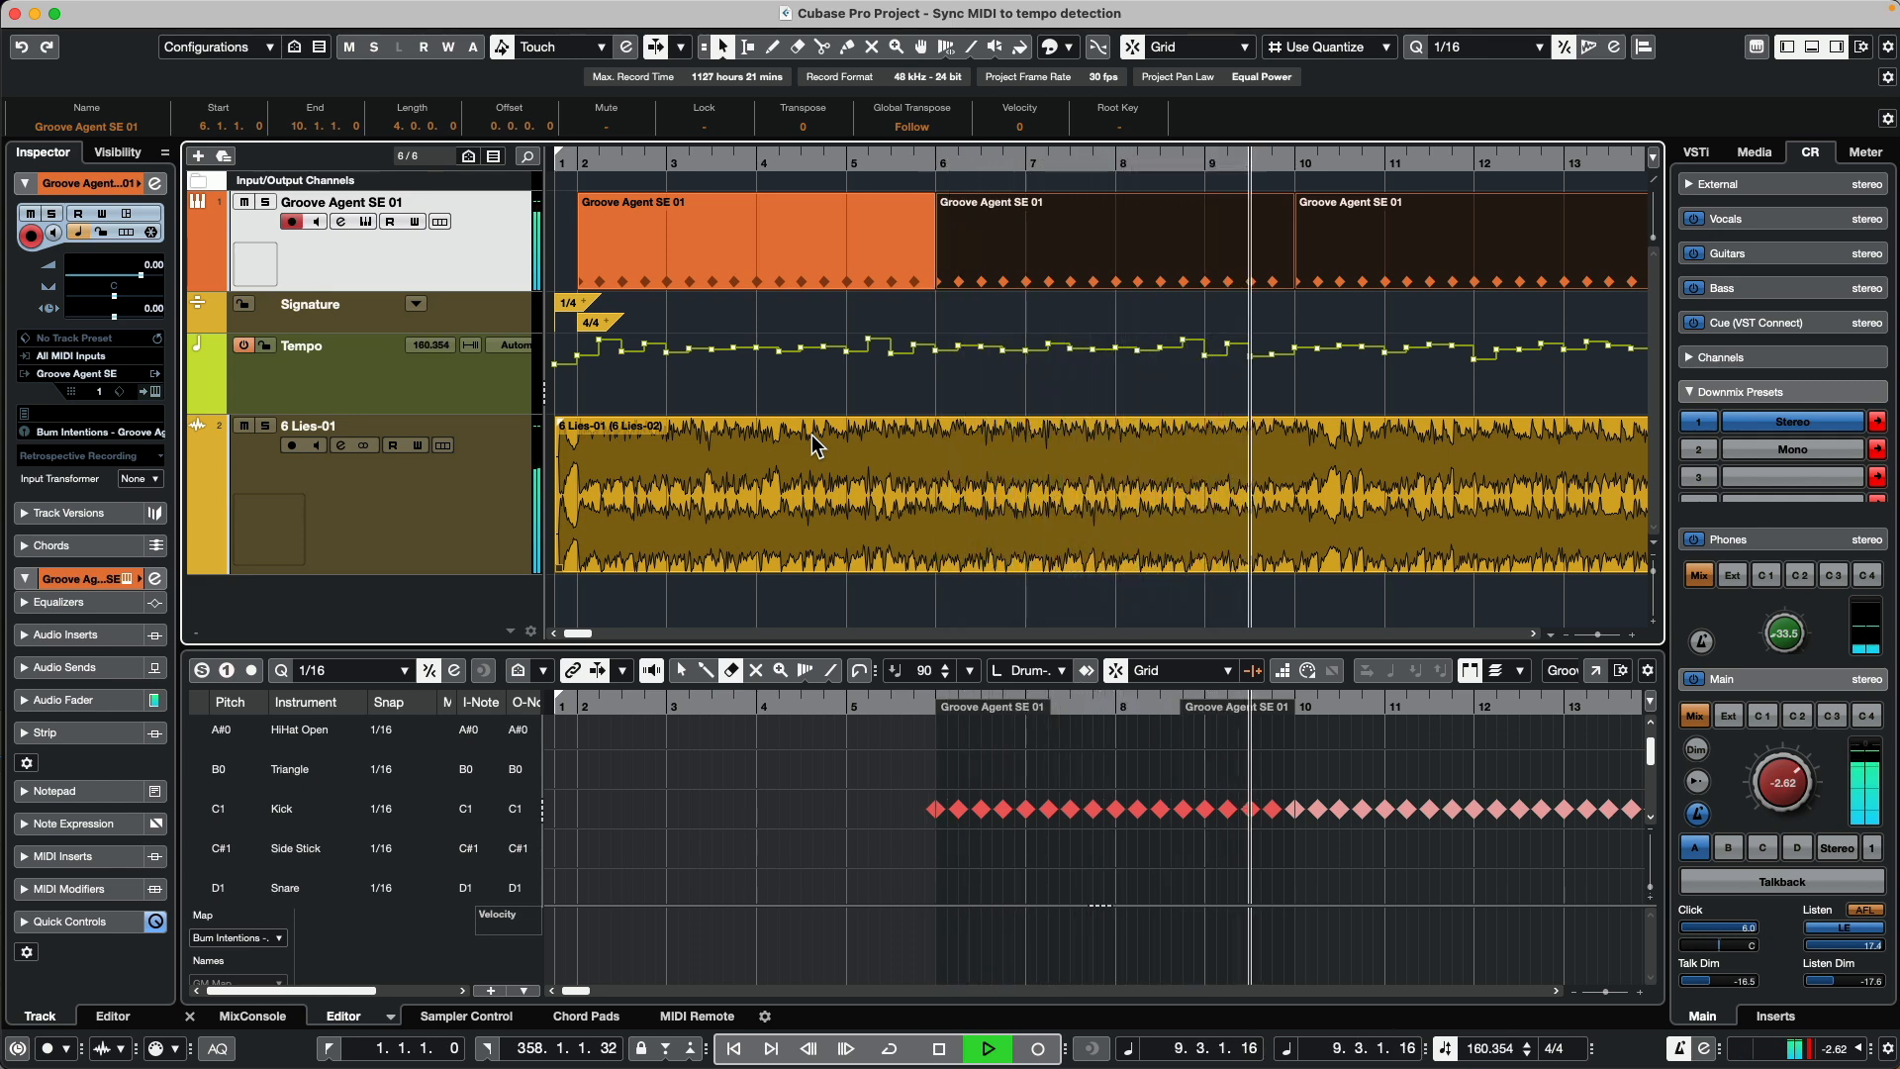
left_click(937, 1048)
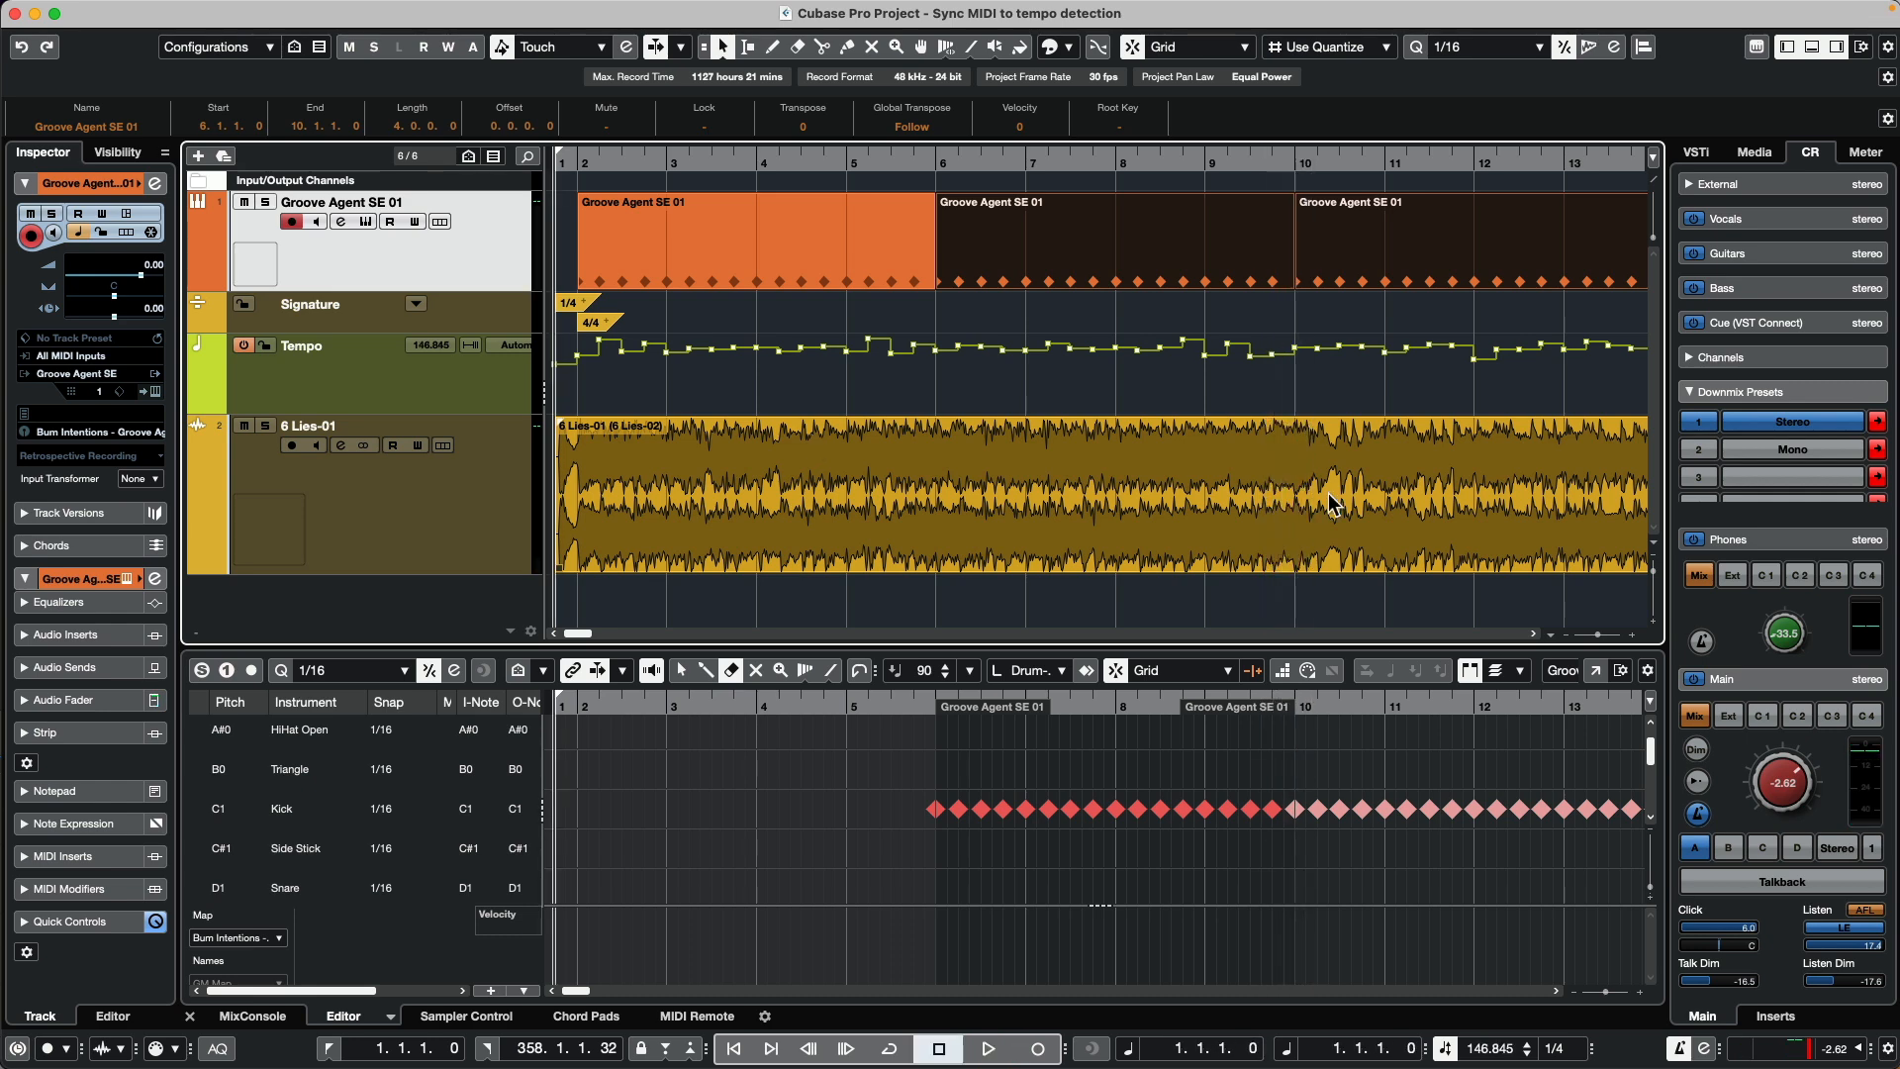